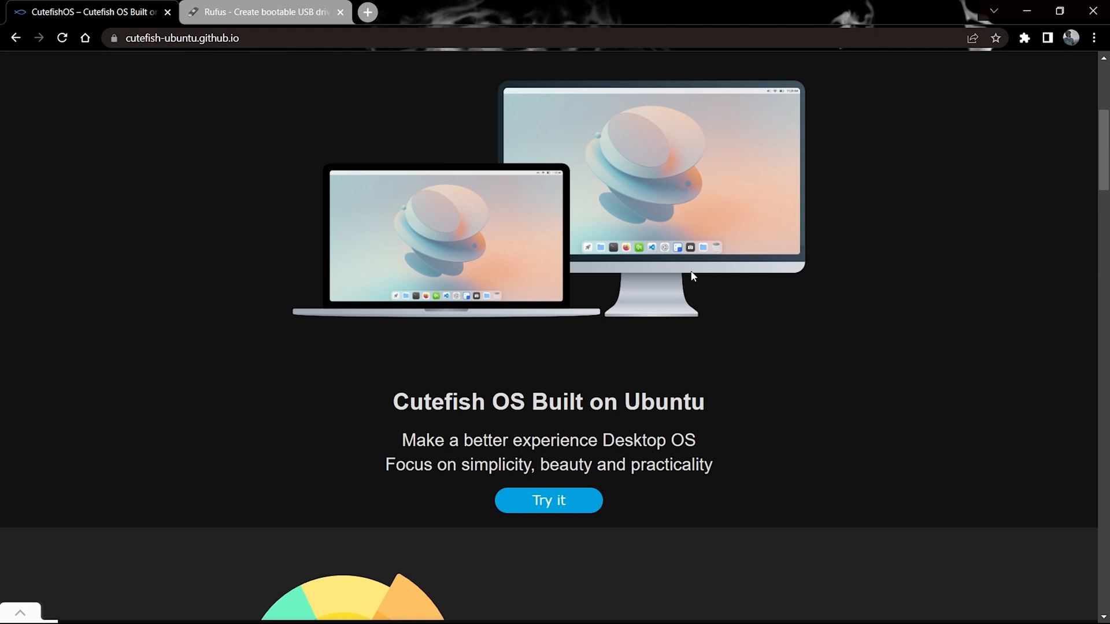
- Scroll the Cutefish OS homepage in Chrome, then bring up File Explorer
scroll("down", 3)
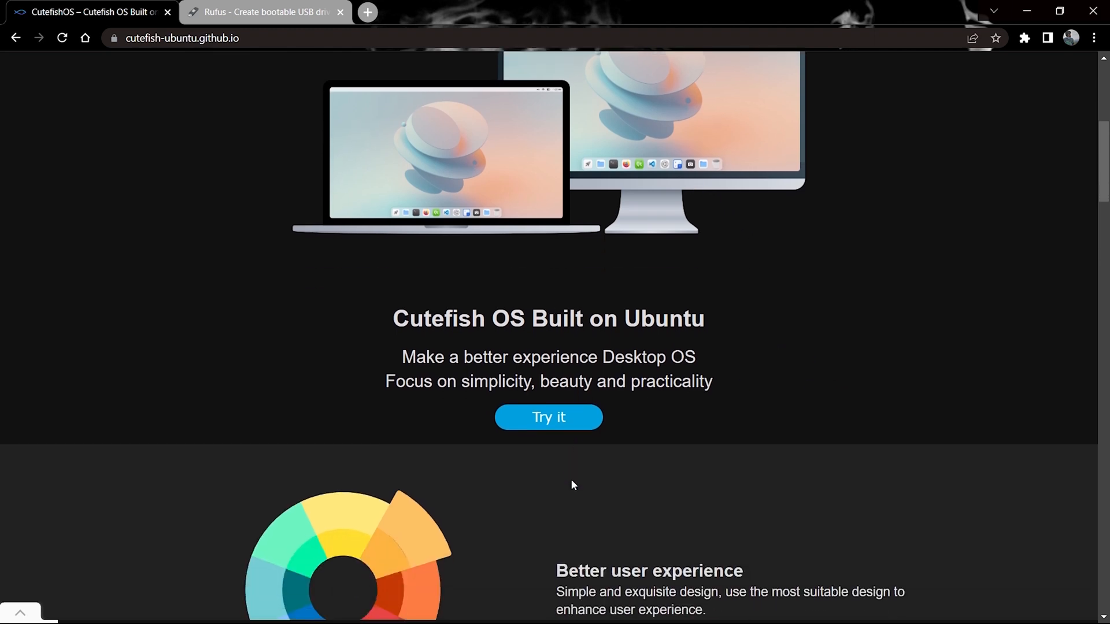
left_click(262, 13)
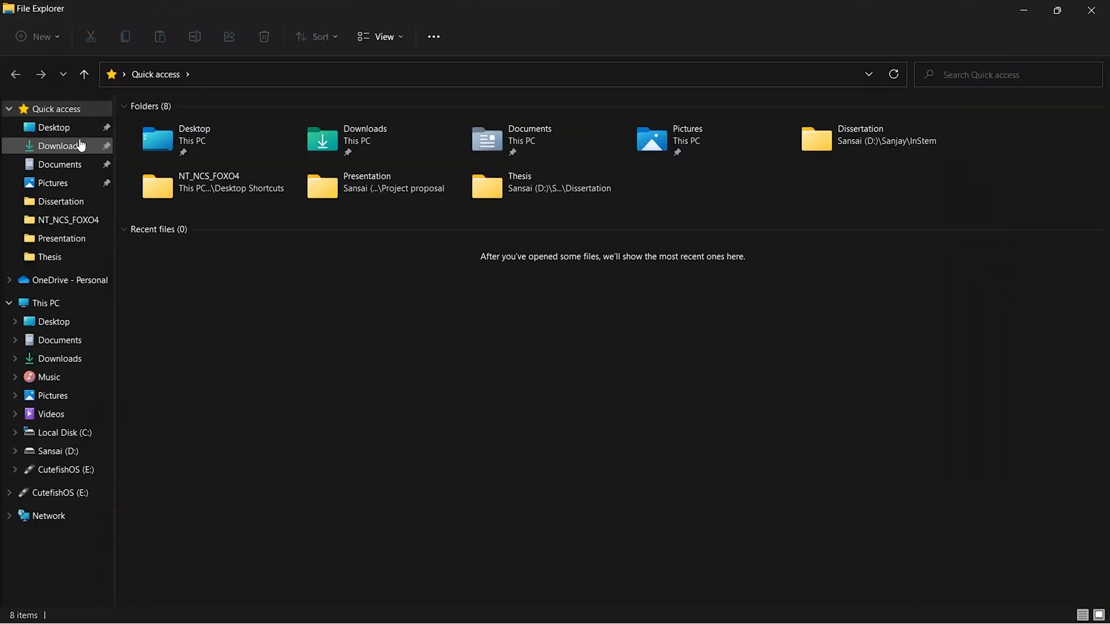
- Launch rufus-3.18.exe from the Downloads folder
left_click(60, 145)
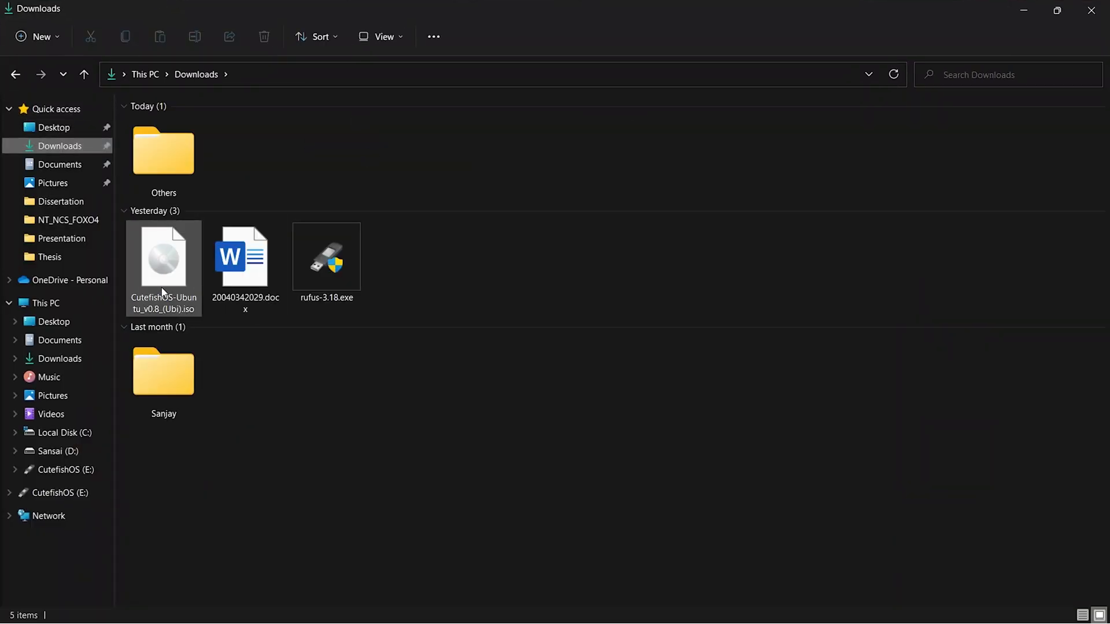
left_click(326, 256)
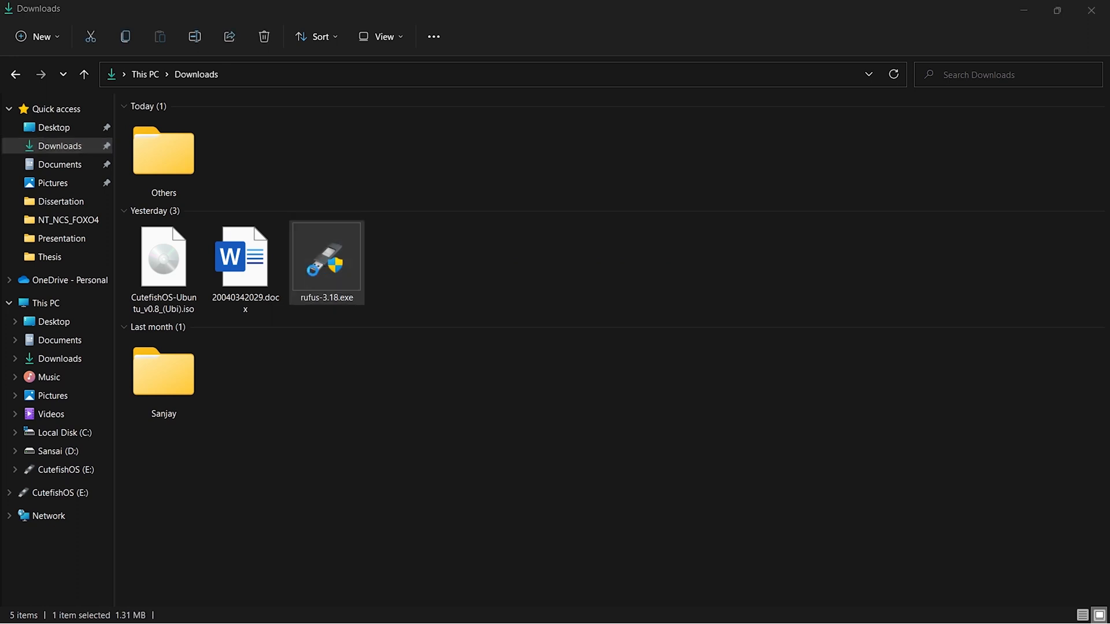
mouse_move(313, 277)
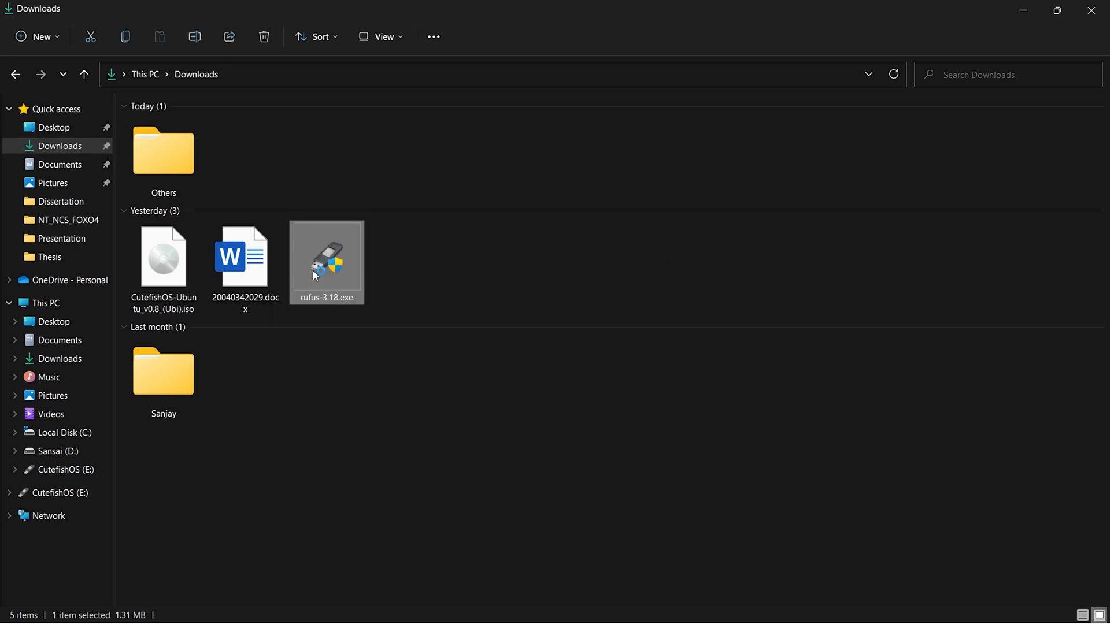
double_click(326, 259)
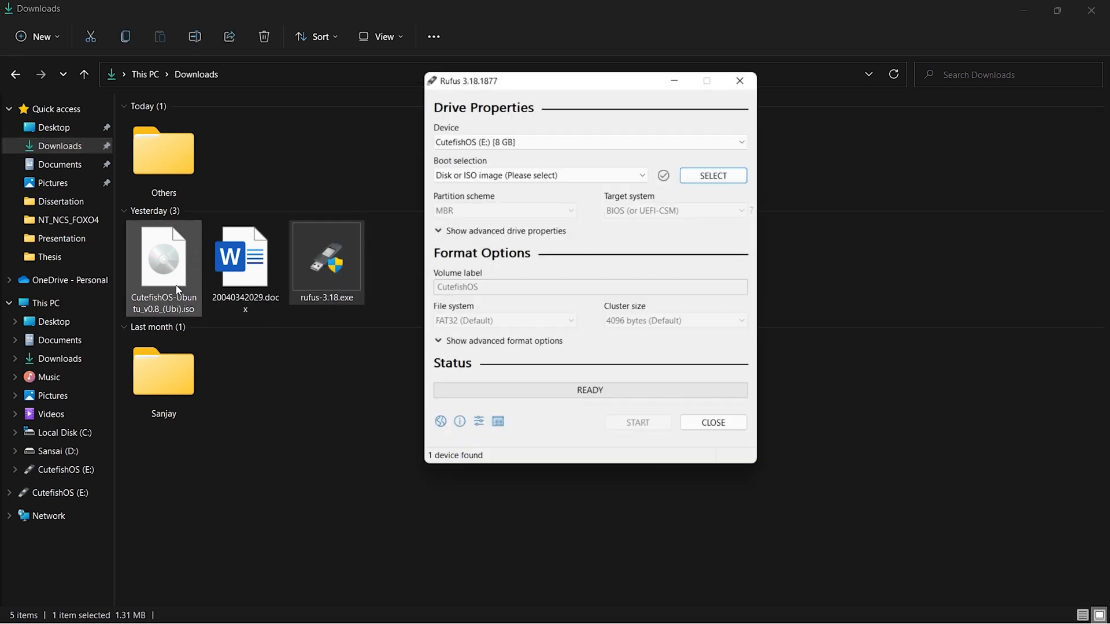
- Write the CutefishOS ISO to the USB in ISO Image mode, accepting data loss
left_click(163, 257)
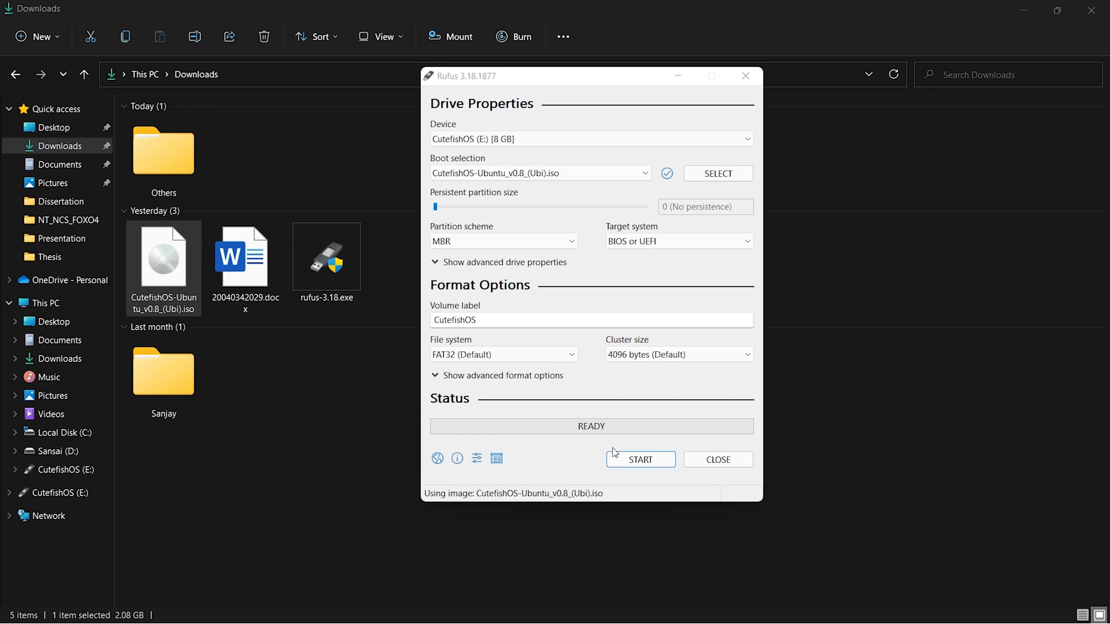
left_click(639, 460)
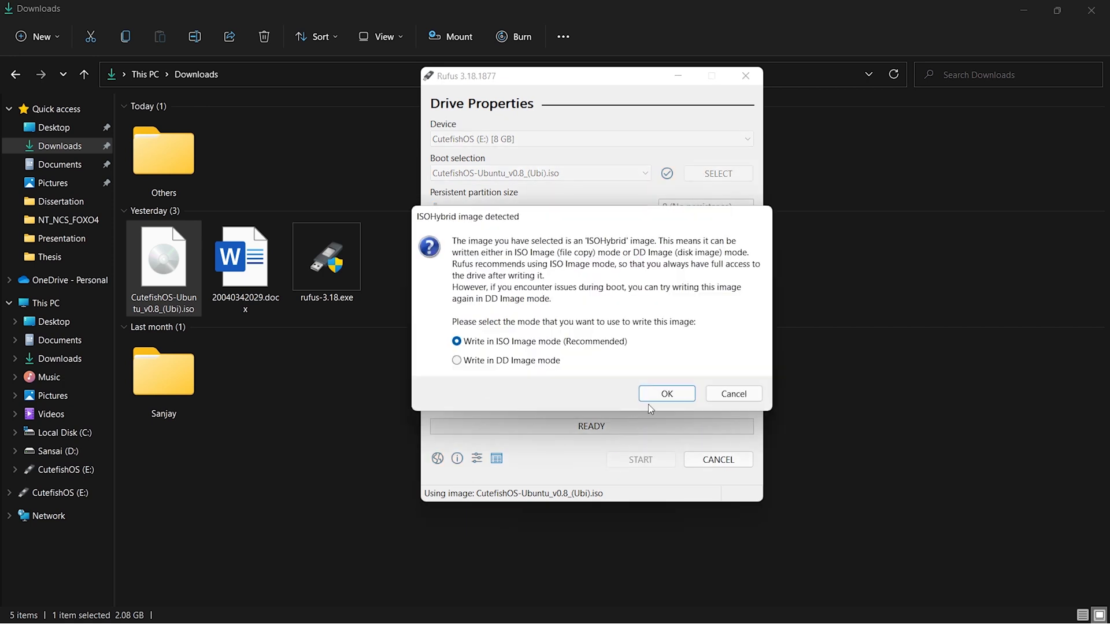
left_click(665, 394)
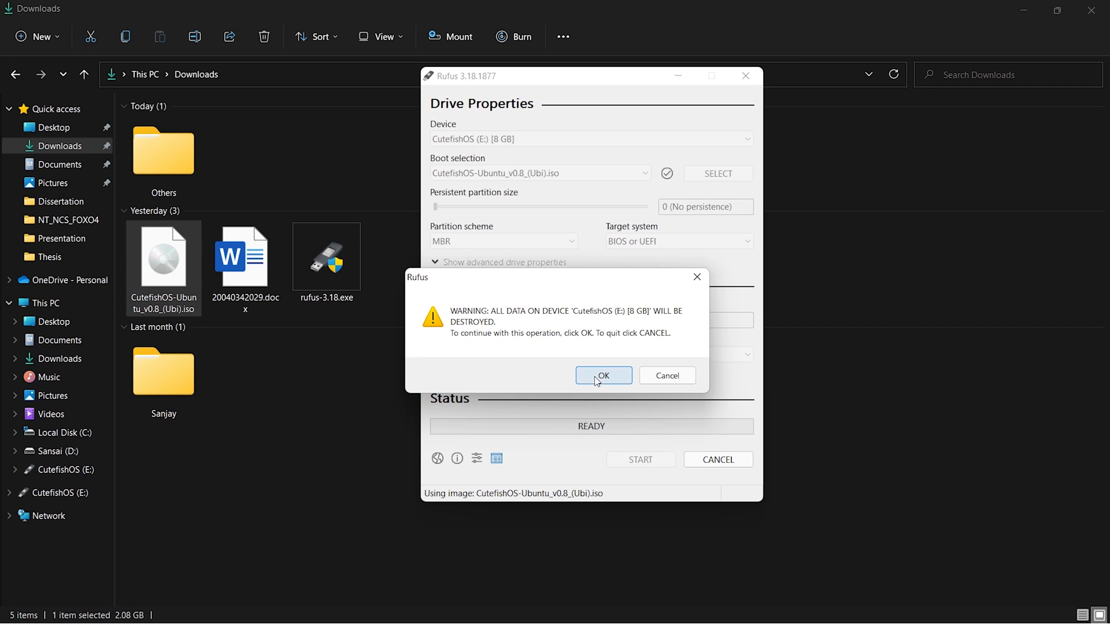
left_click(603, 375)
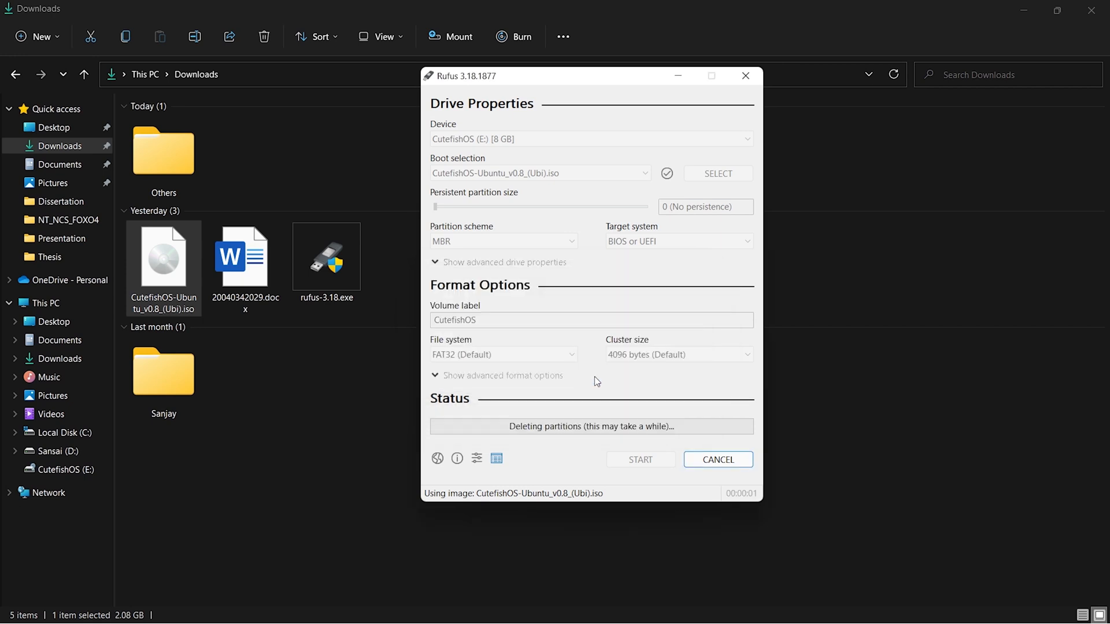
- Open the Start menu to search for Disk Management
left_click(443, 608)
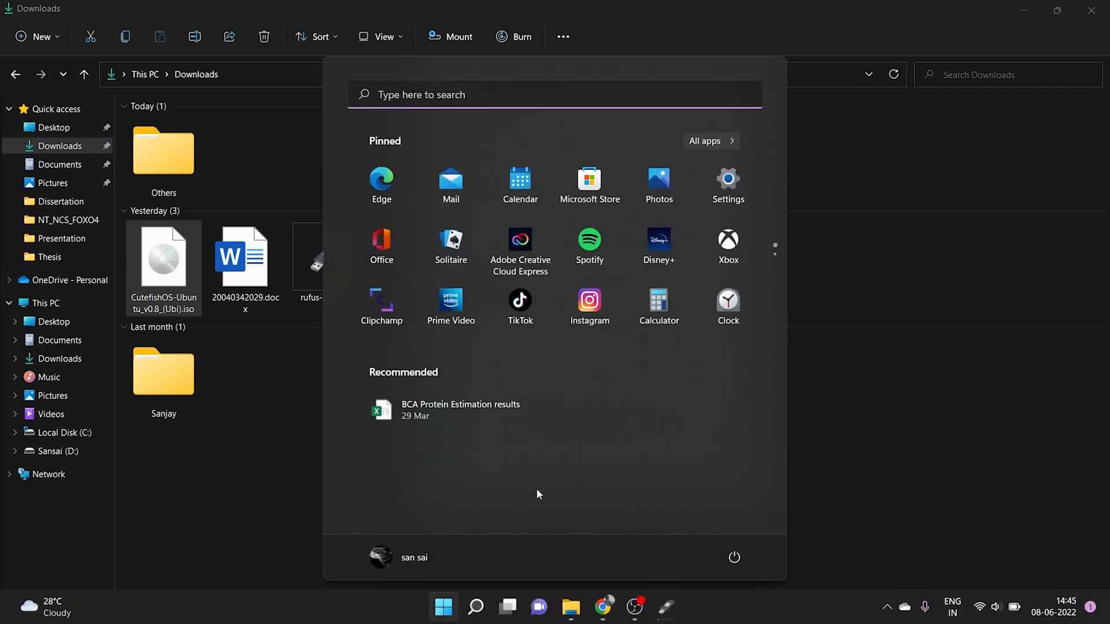
mouse_move(443, 607)
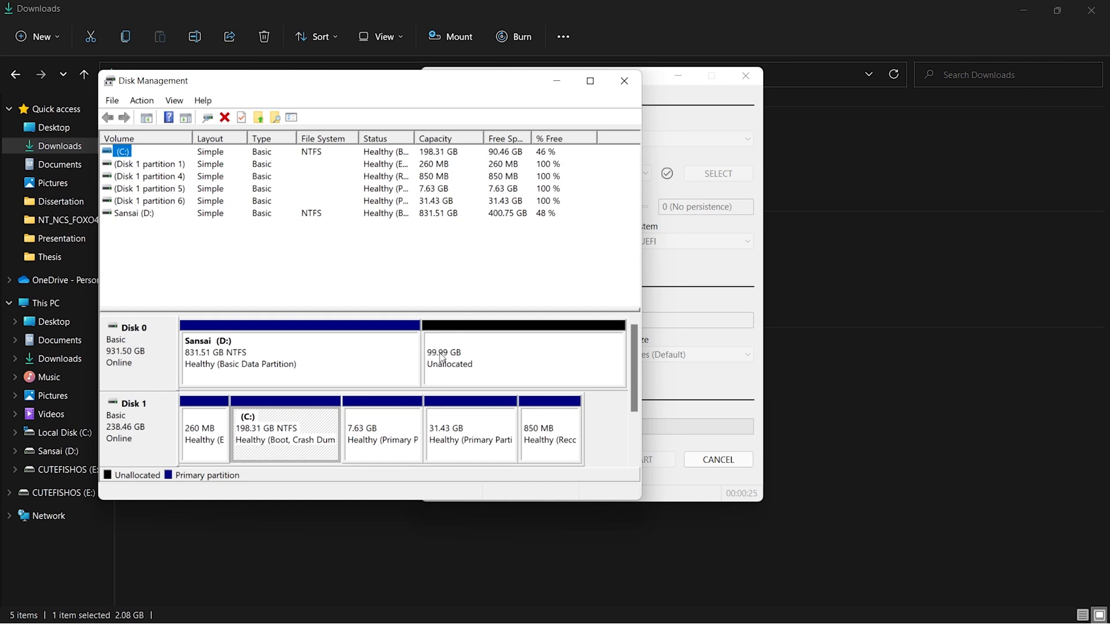
mouse_move(343, 372)
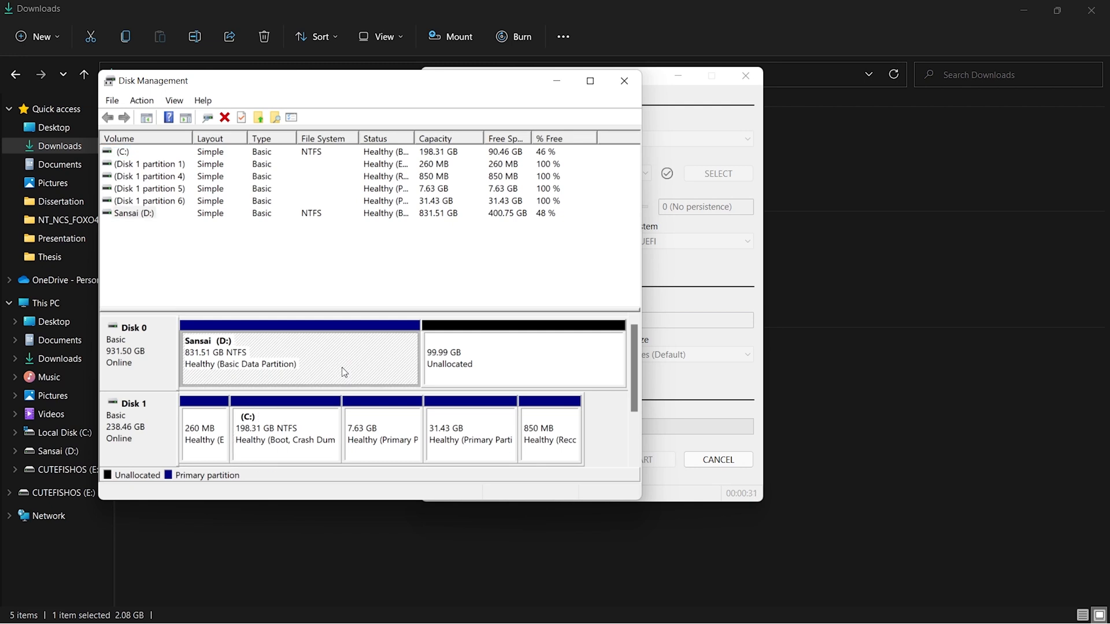
- Start shrinking Sansai (D:) and enter 100000 MB as the amount to shrink
right_click(297, 358)
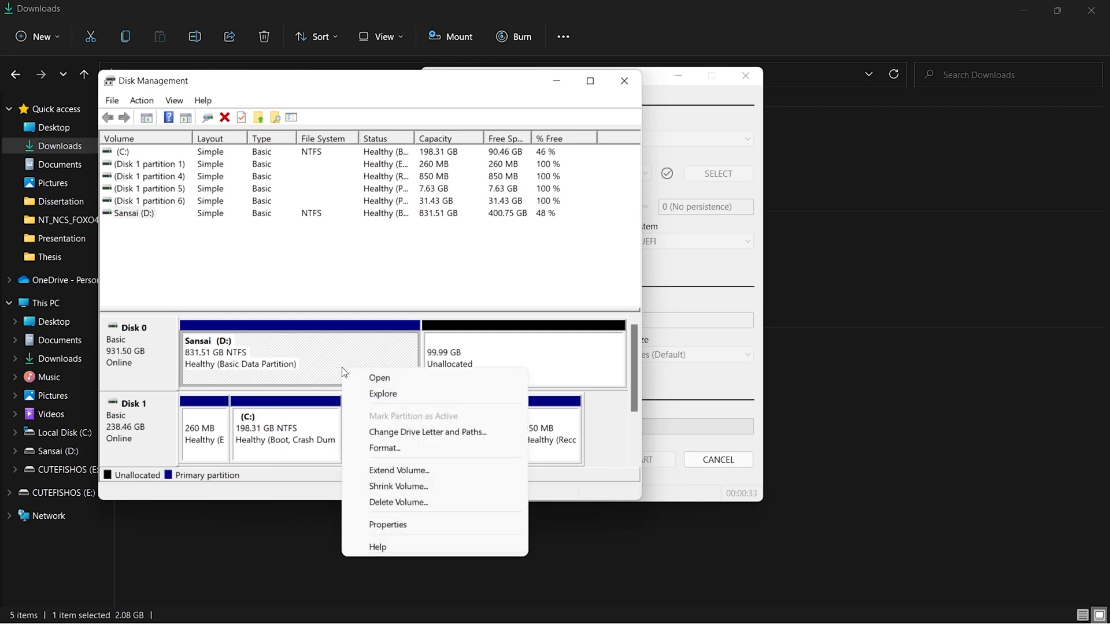
left_click(397, 486)
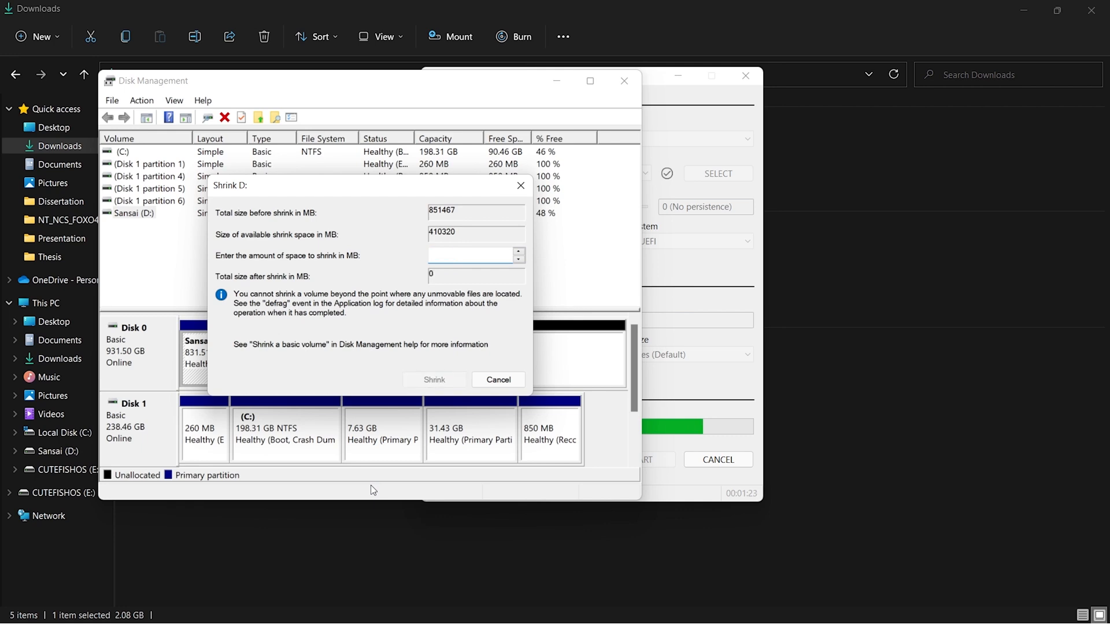
type("199")
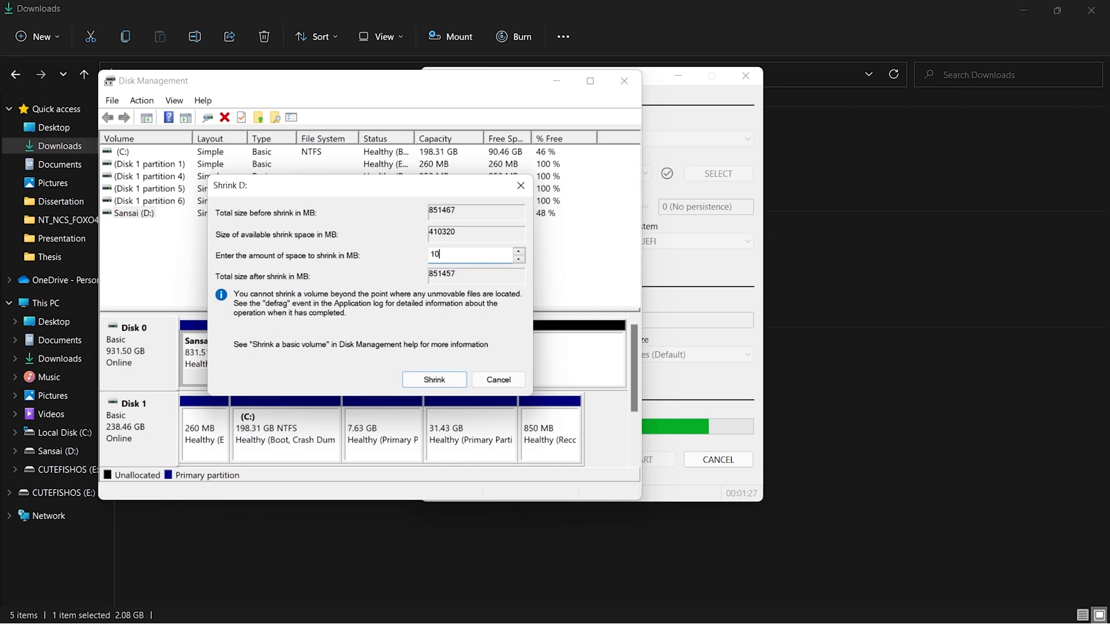
type("00000")
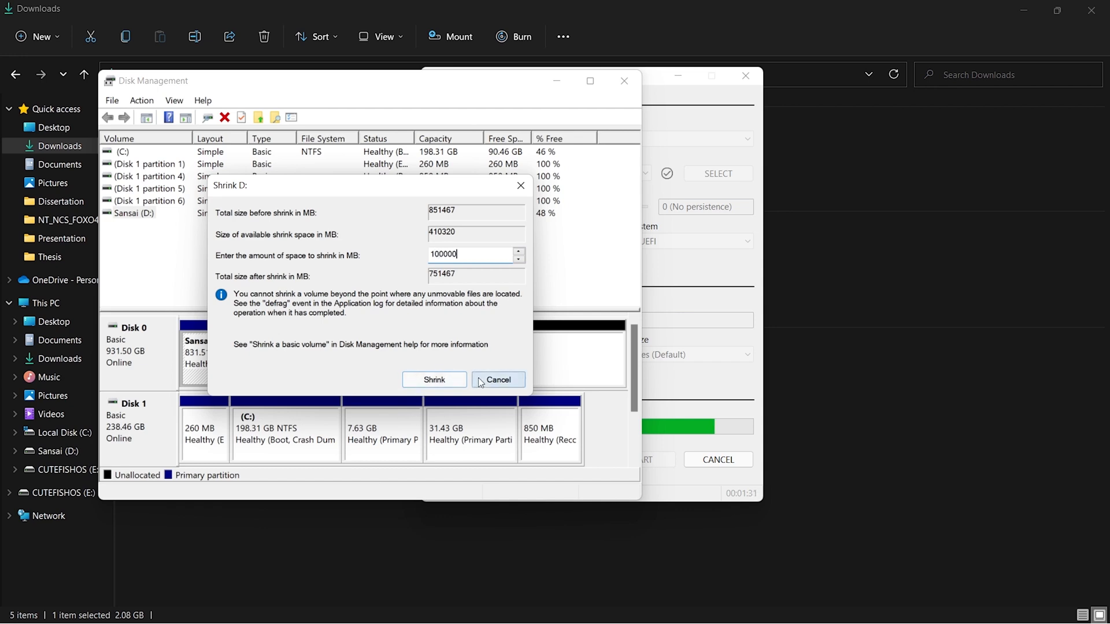
- Cancel the D: shrink and close Disk Management
left_click(434, 379)
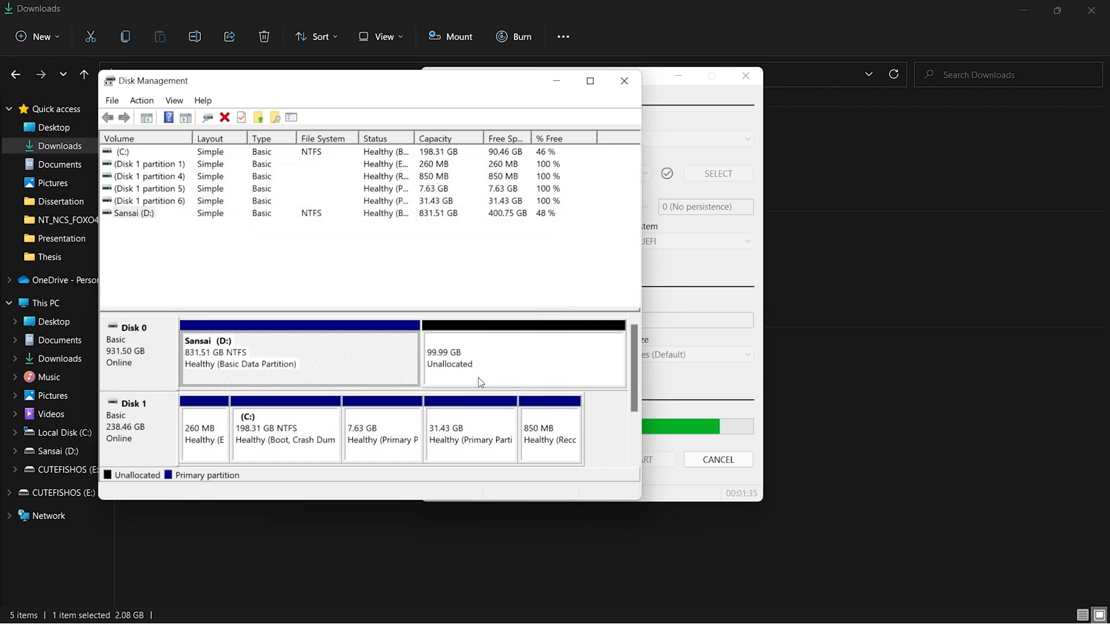
mouse_move(511, 368)
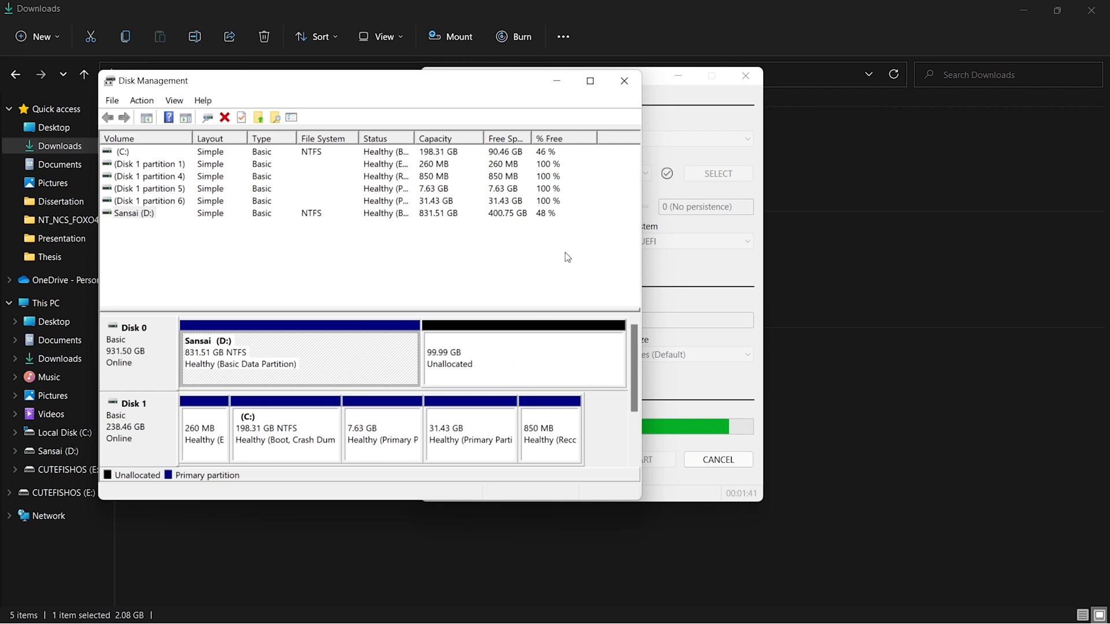
left_click(623, 81)
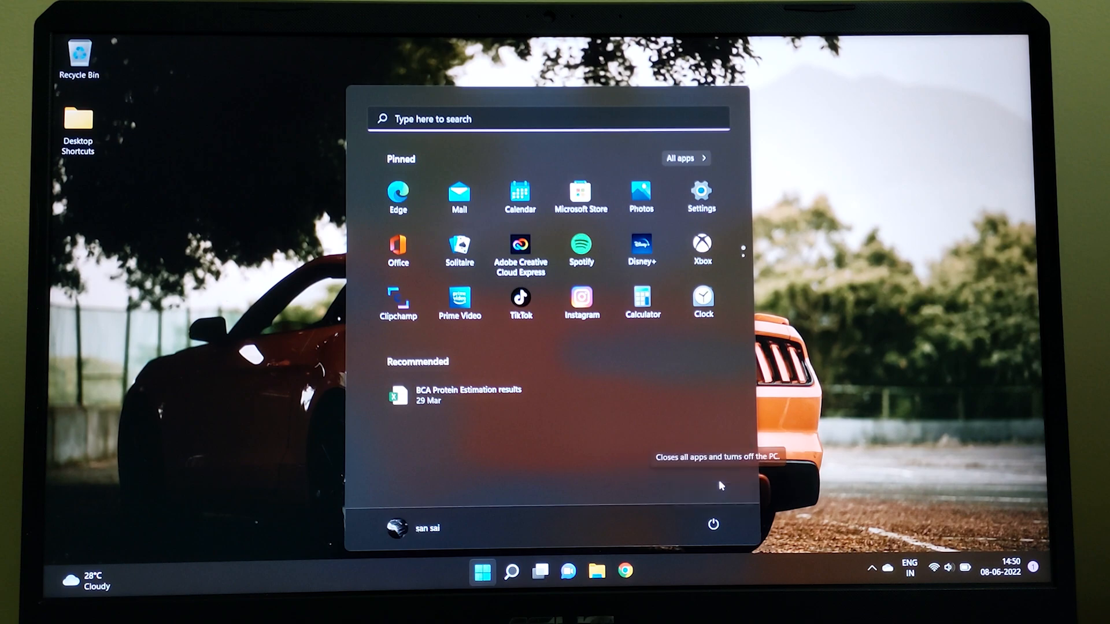
- Bring up the power options to restart into the ASUS BIOS
left_click(713, 524)
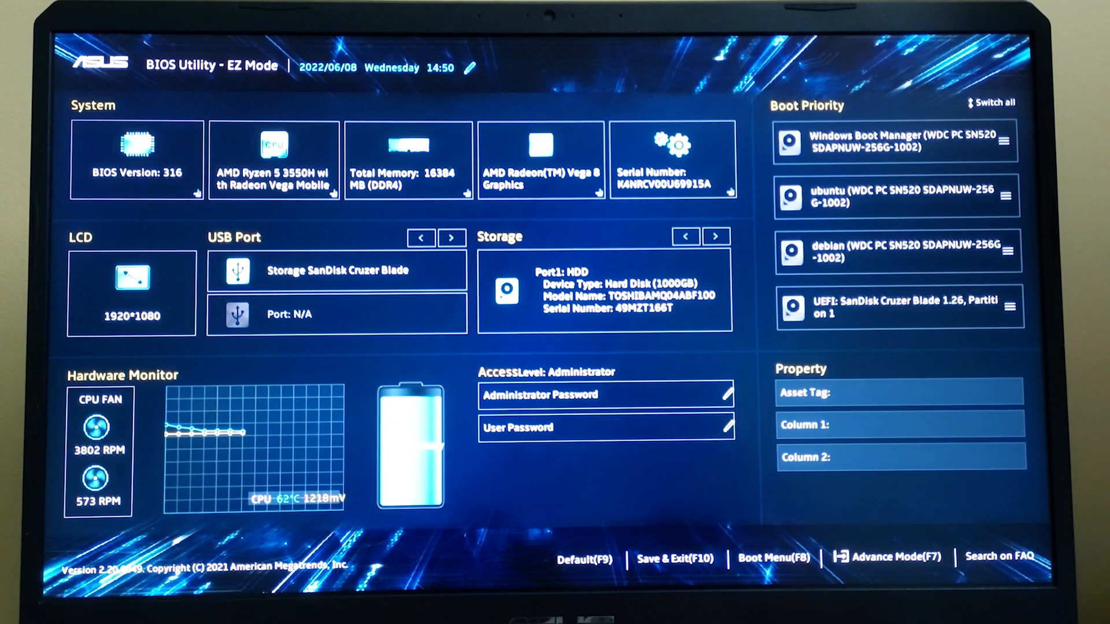
- Boot from the UEFI SanDisk Cruzer Blade entry in the Boot Menu
left_click(774, 559)
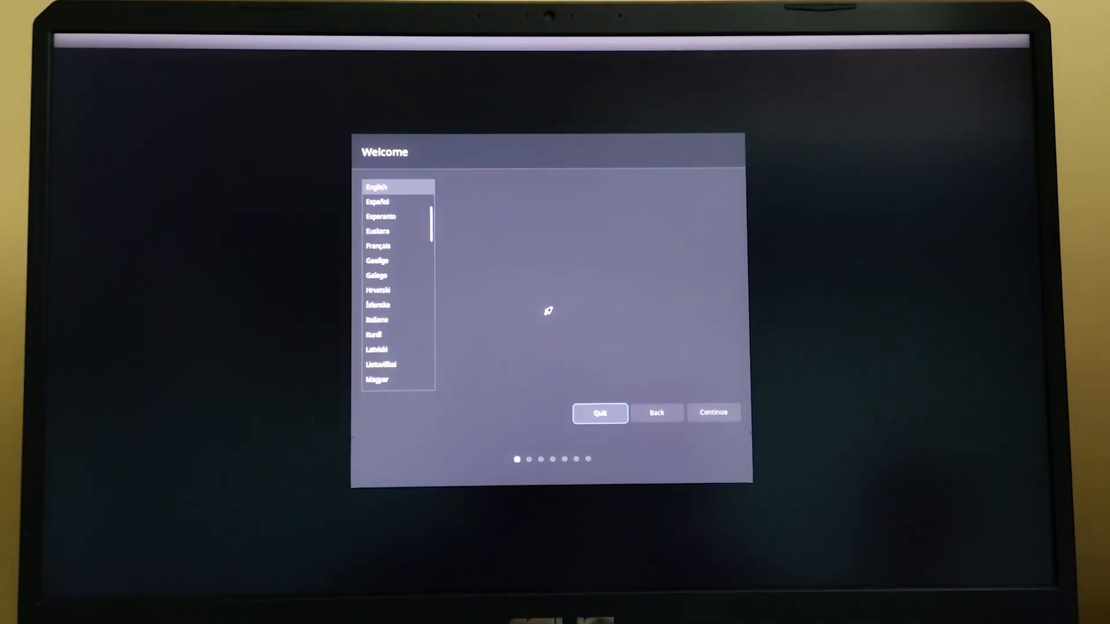
mouse_move(713, 413)
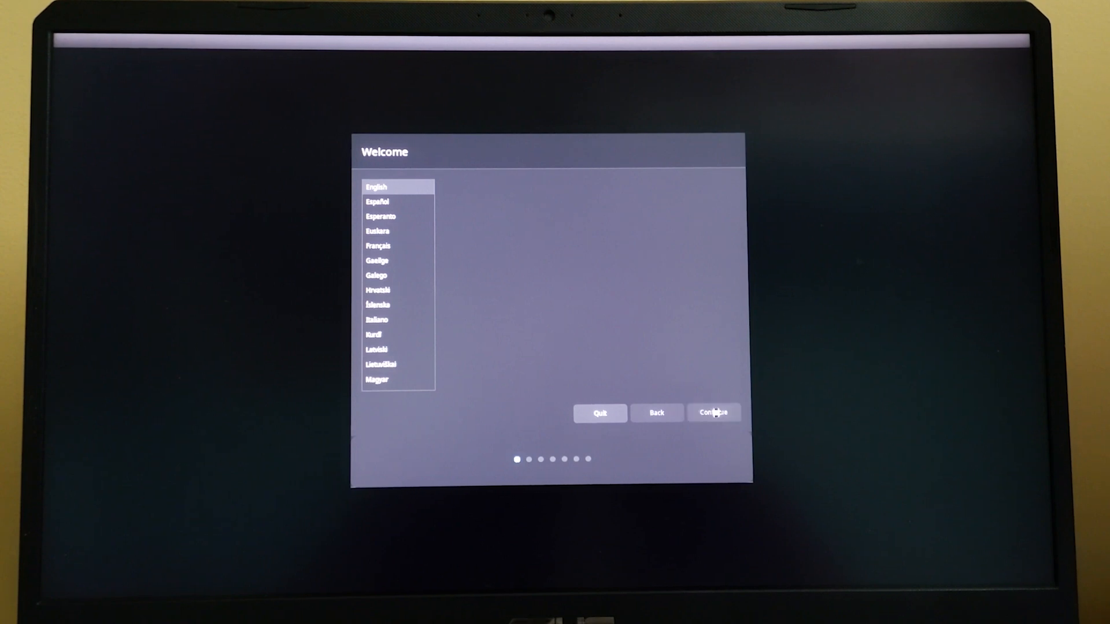
- Keep English and the English (US) keyboard layout, and skip wireless setup
left_click(713, 412)
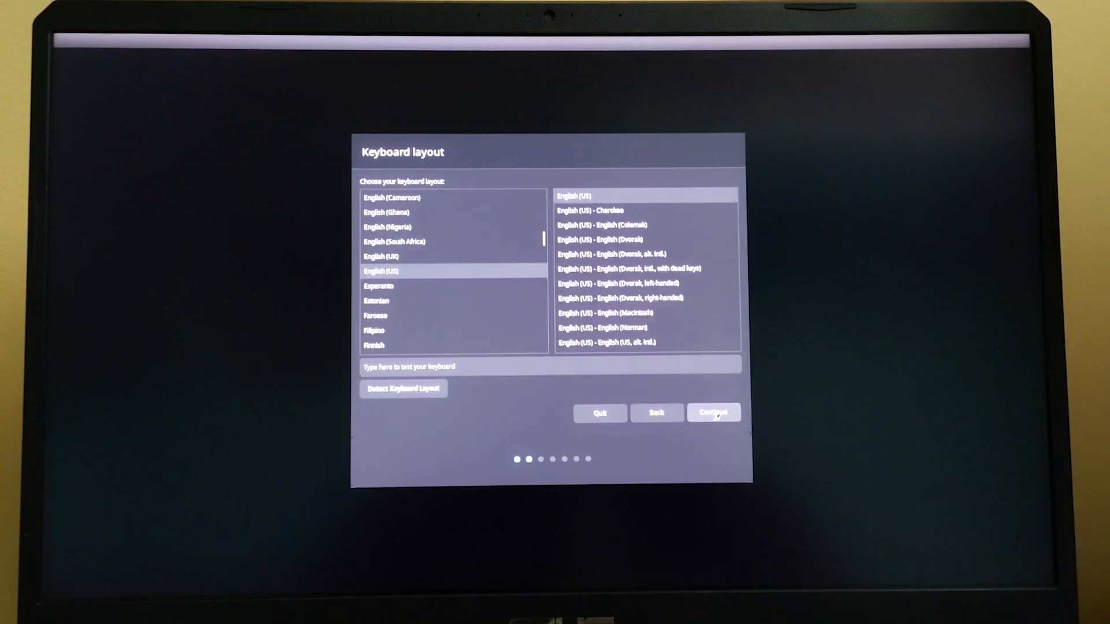
left_click(712, 413)
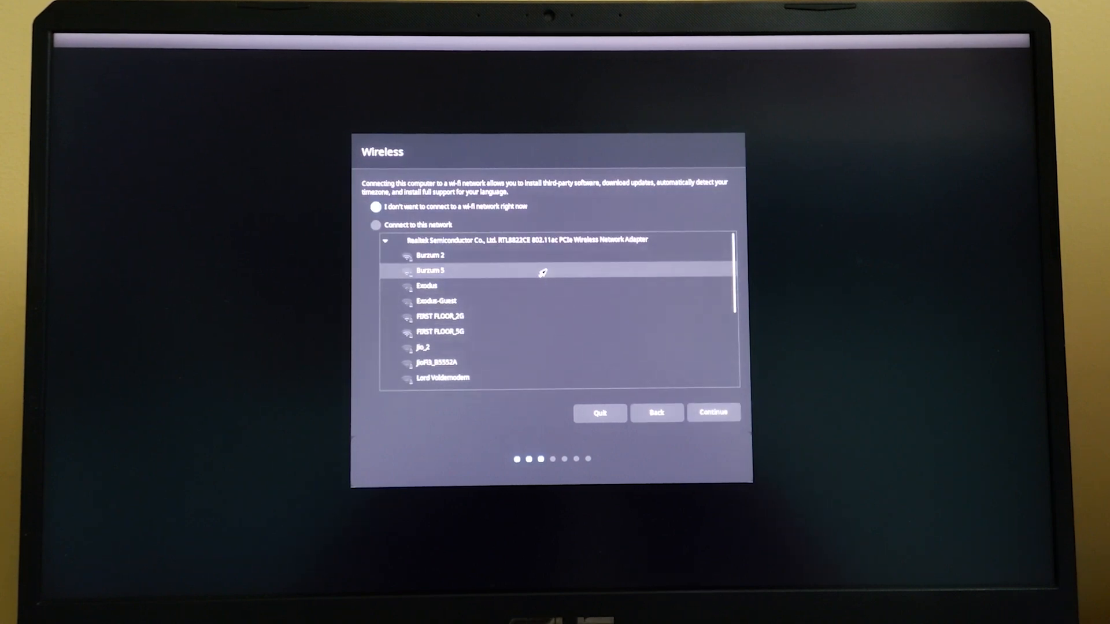
left_click(713, 412)
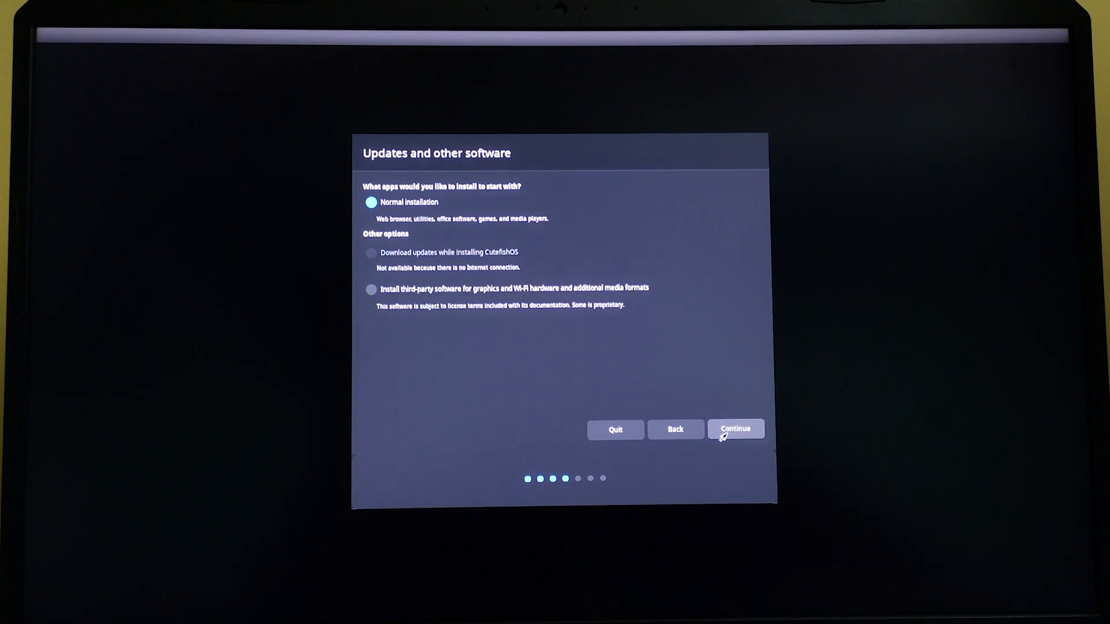
- Enable downloading updates and third-party software, then proceed to Installation type
left_click(370, 252)
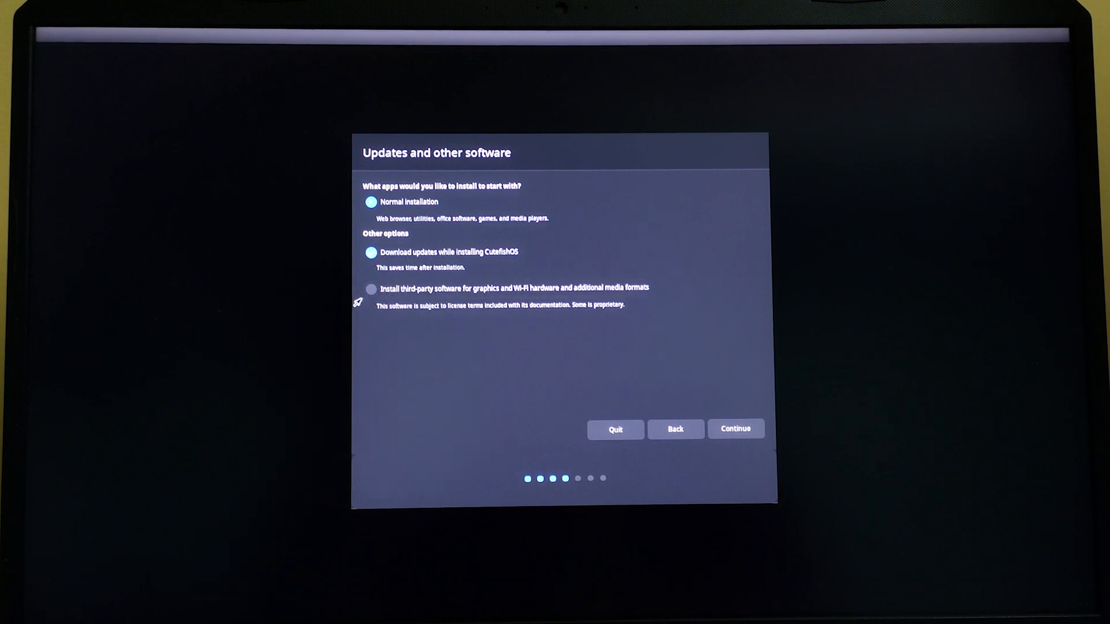
left_click(370, 289)
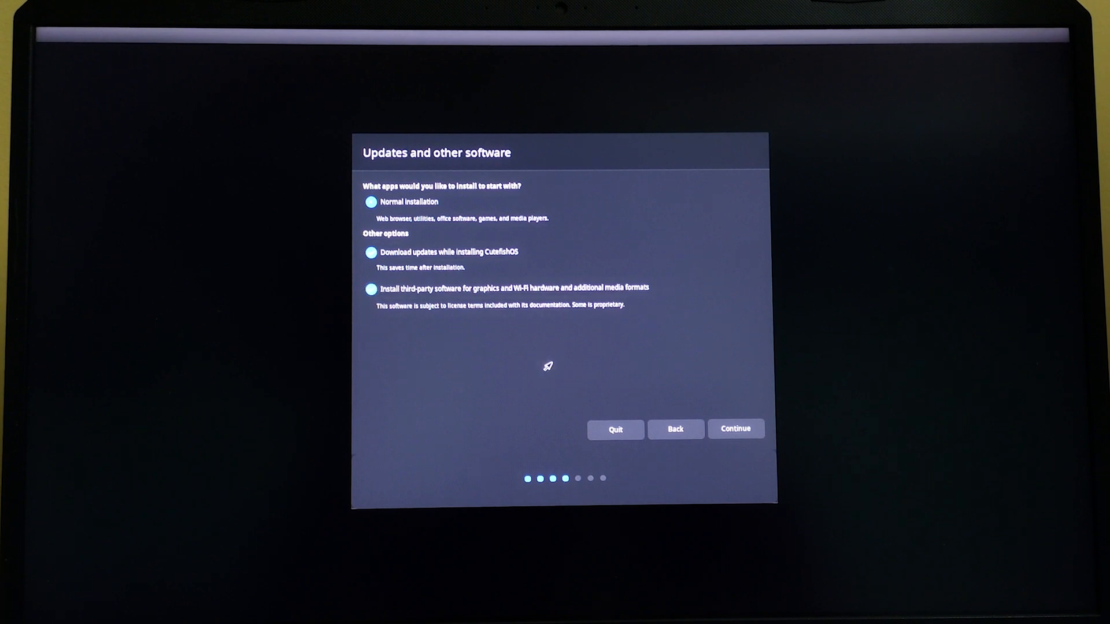
left_click(735, 429)
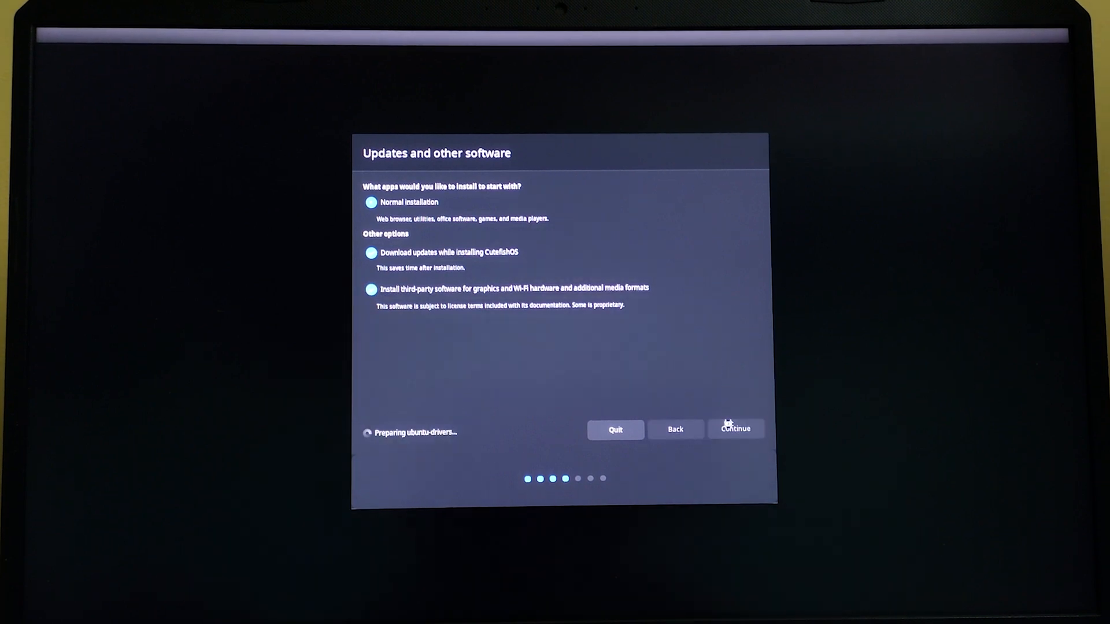
left_click(735, 429)
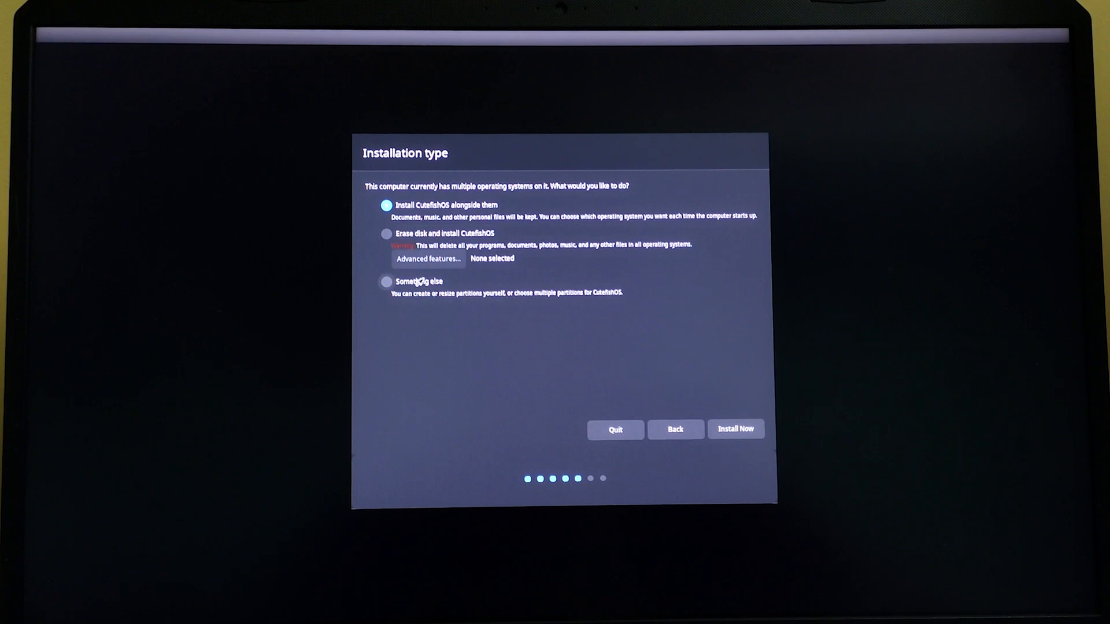
- Choose Something else and put the boot loader on /dev/sda ATA TOSHIBA
left_click(387, 281)
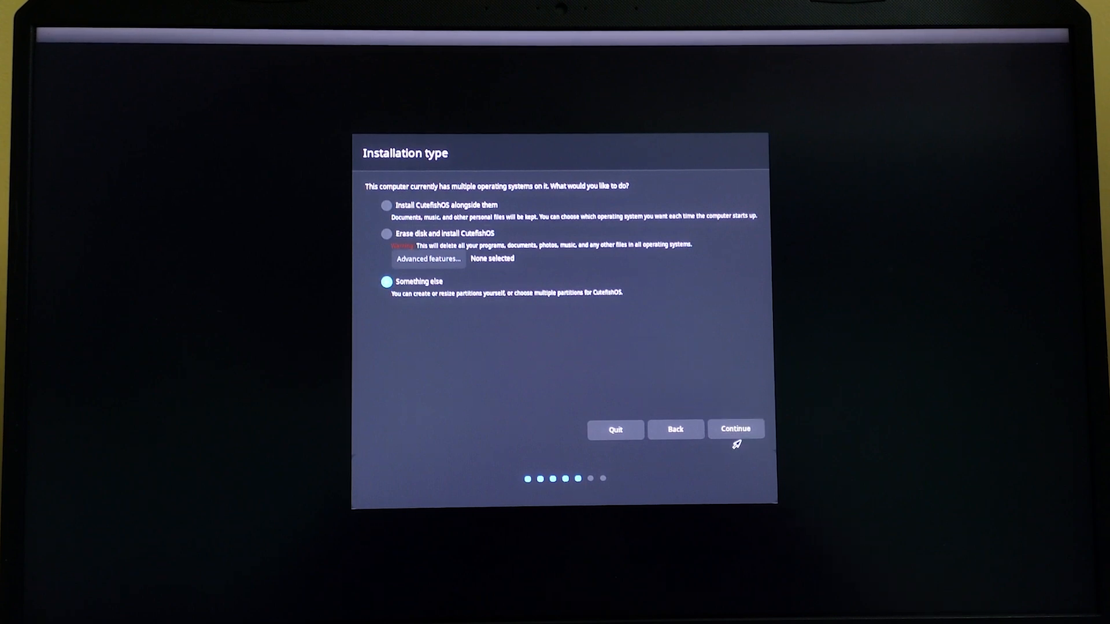
left_click(735, 429)
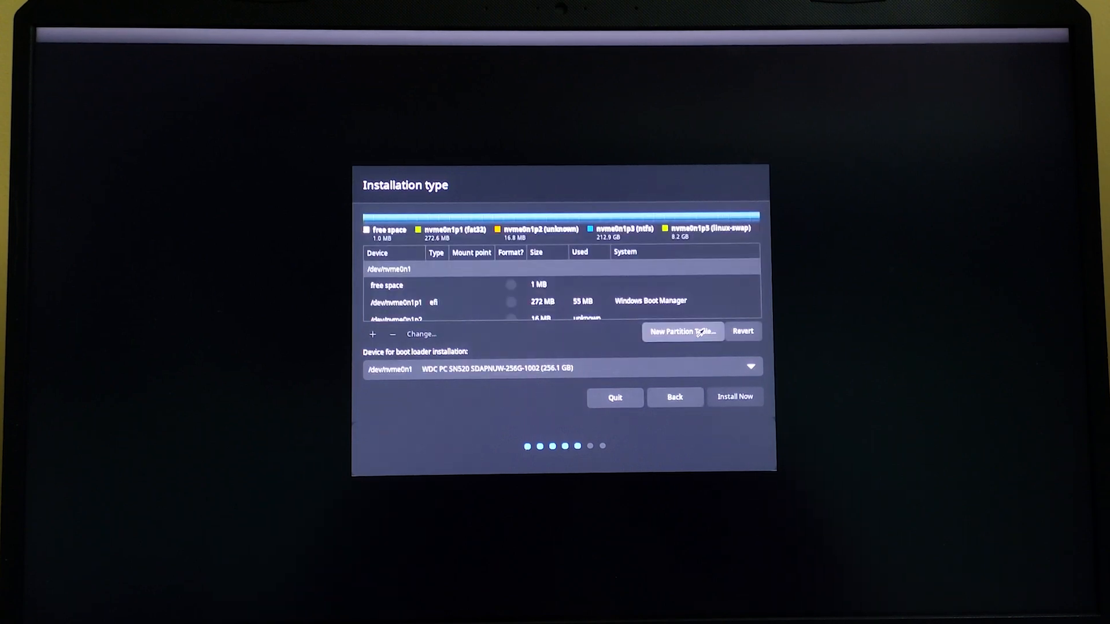
scroll("down", 3)
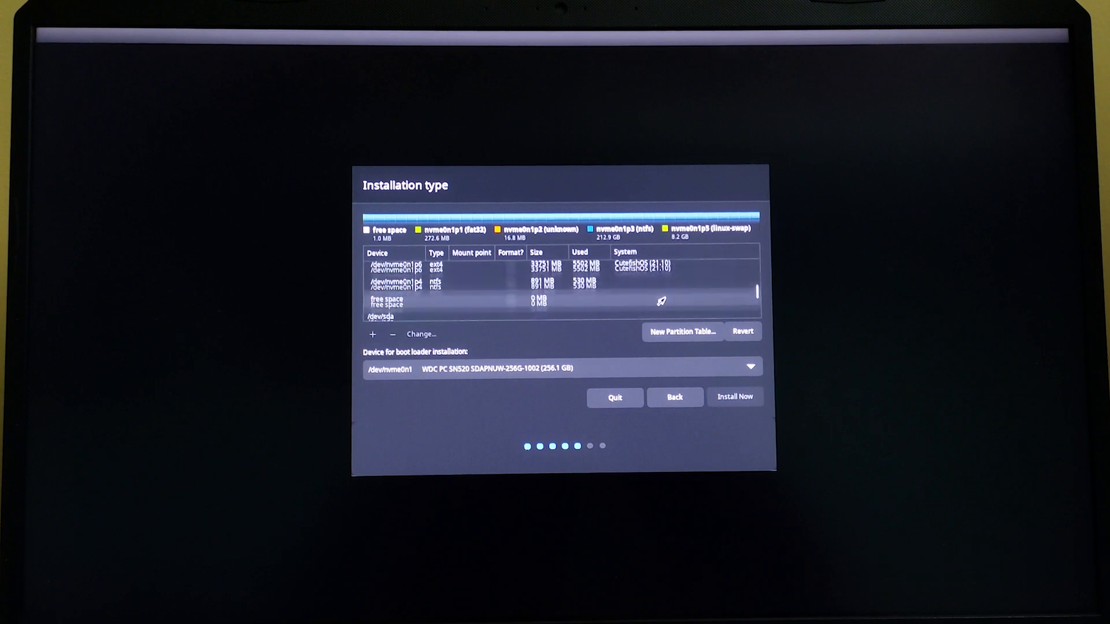
scroll("down", 3)
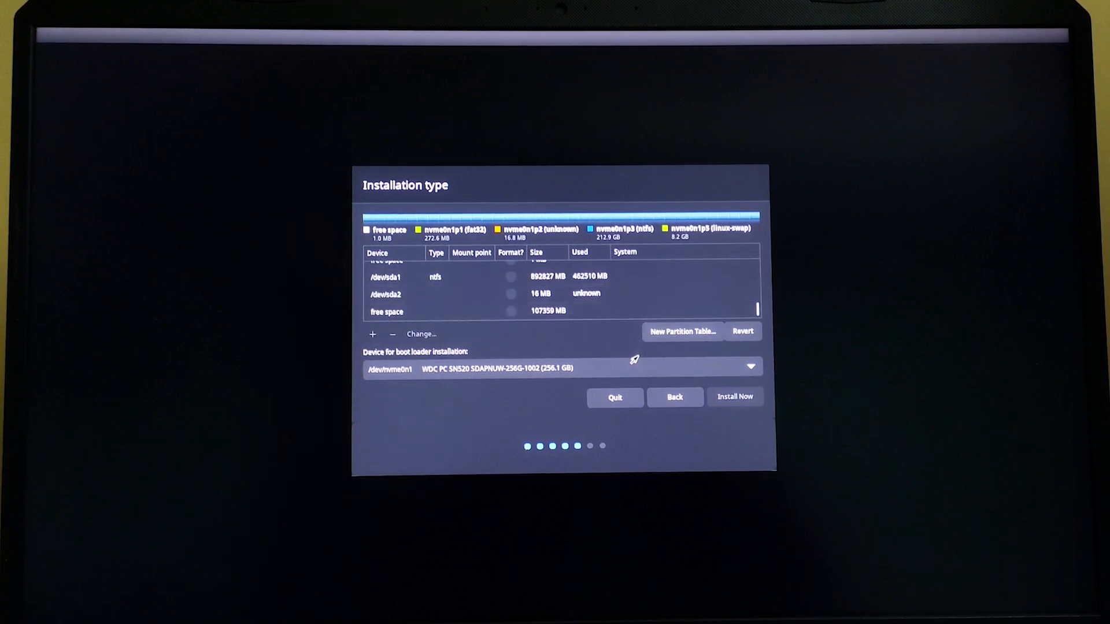
left_click(749, 368)
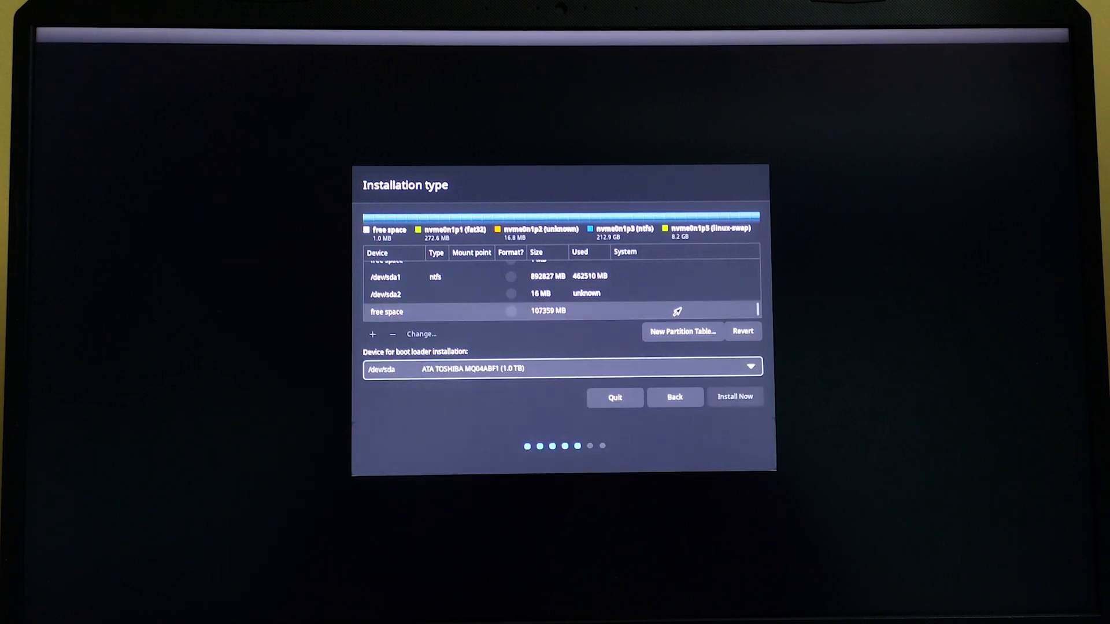
scroll("up", 3)
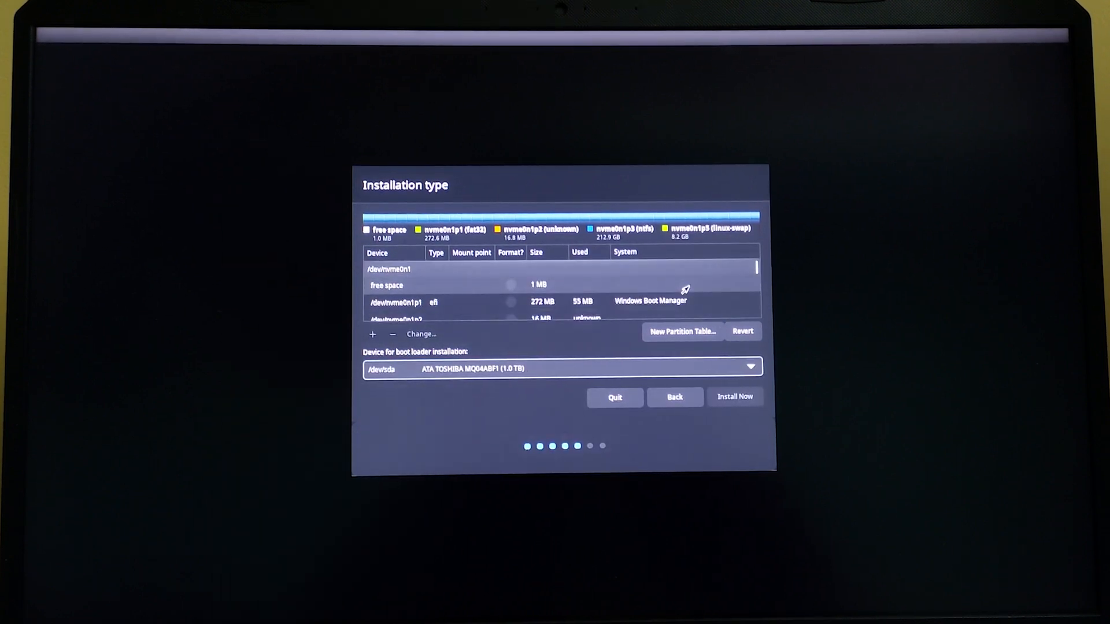
scroll("down", 3)
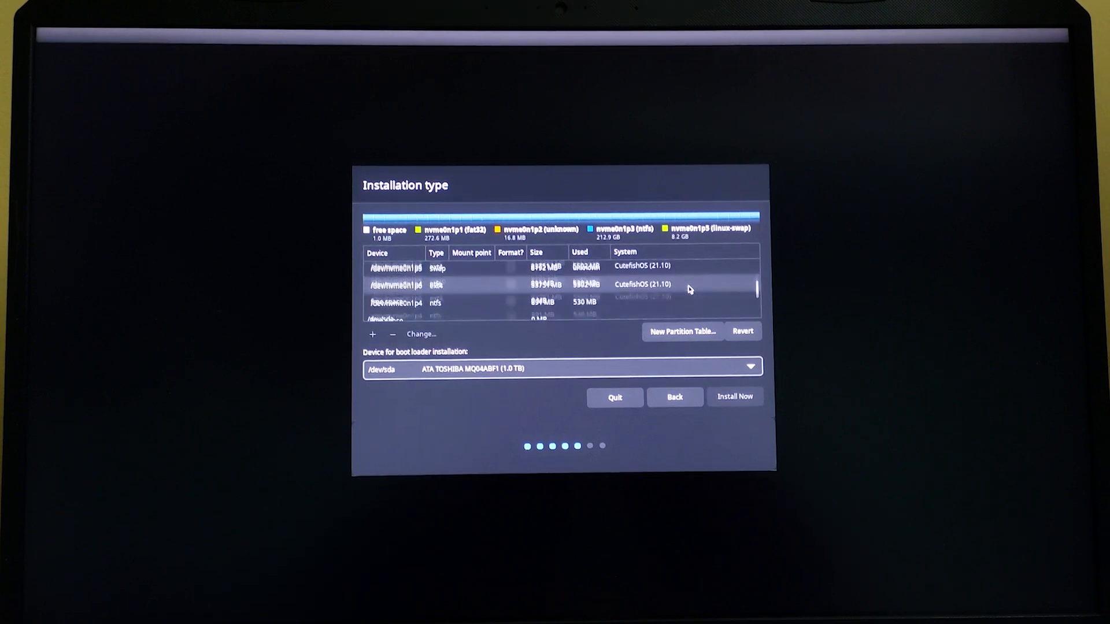
scroll("down", 3)
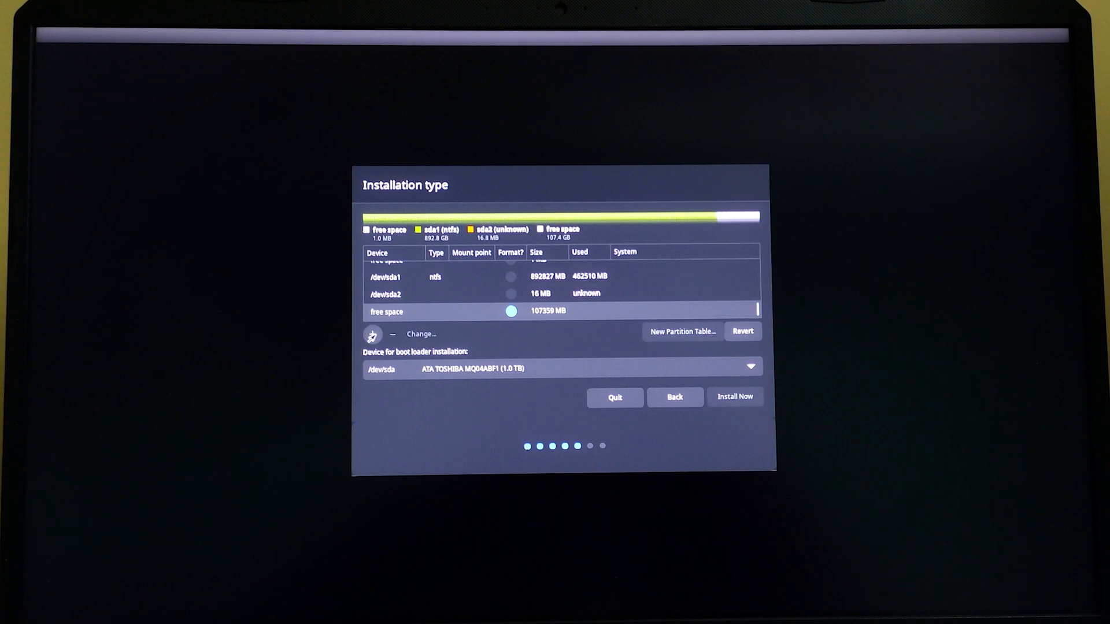
- Create a swap partition of about 8000 MB in the free space
left_click(372, 334)
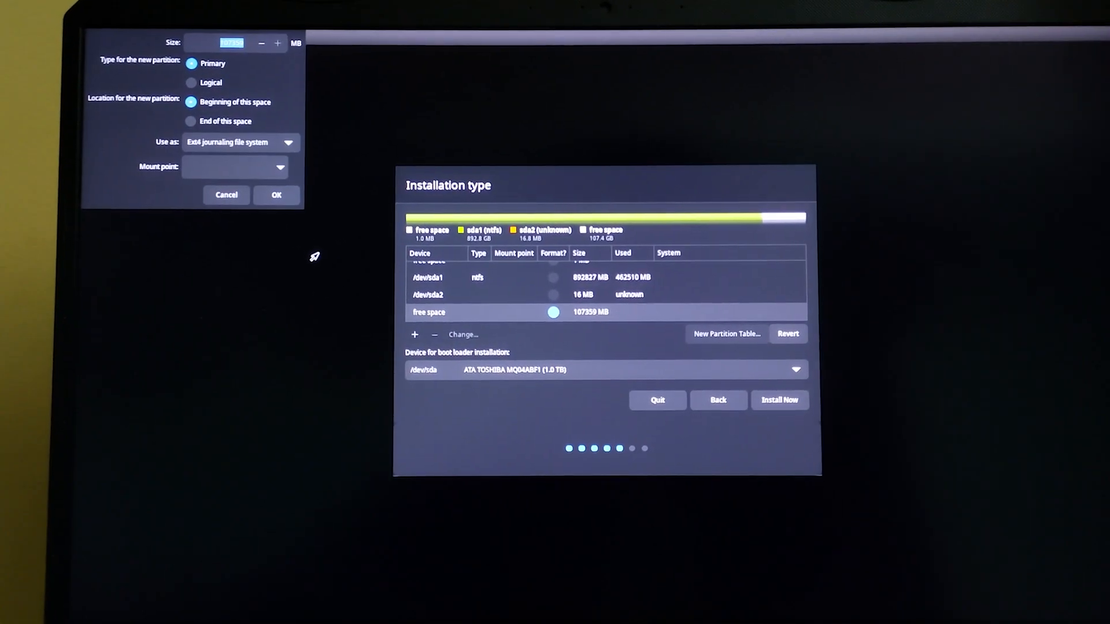
type("80000")
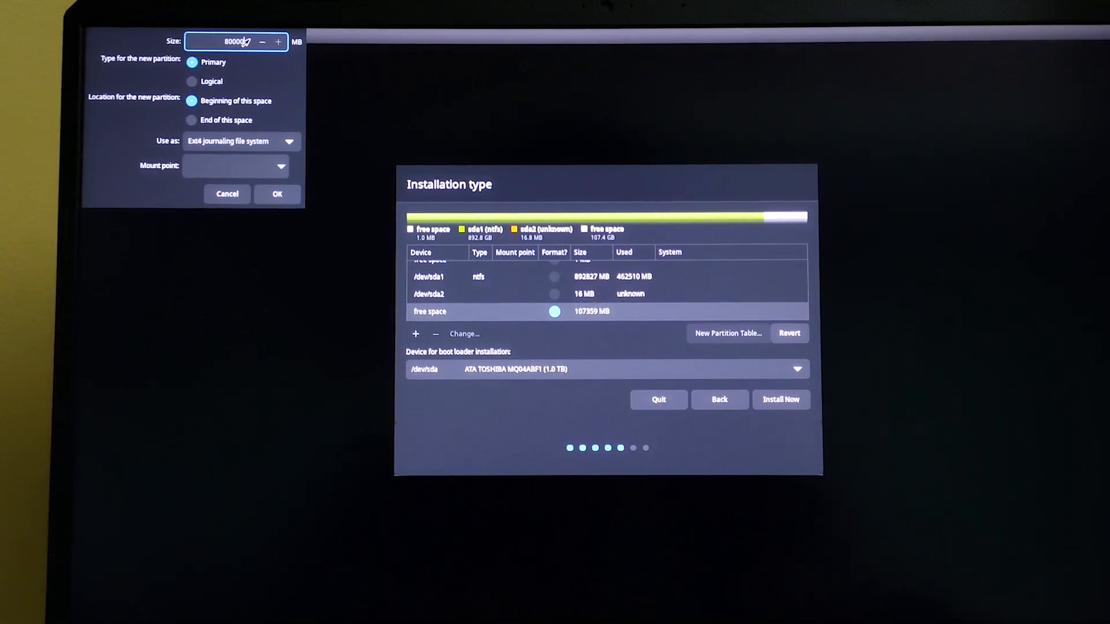
left_click(241, 141)
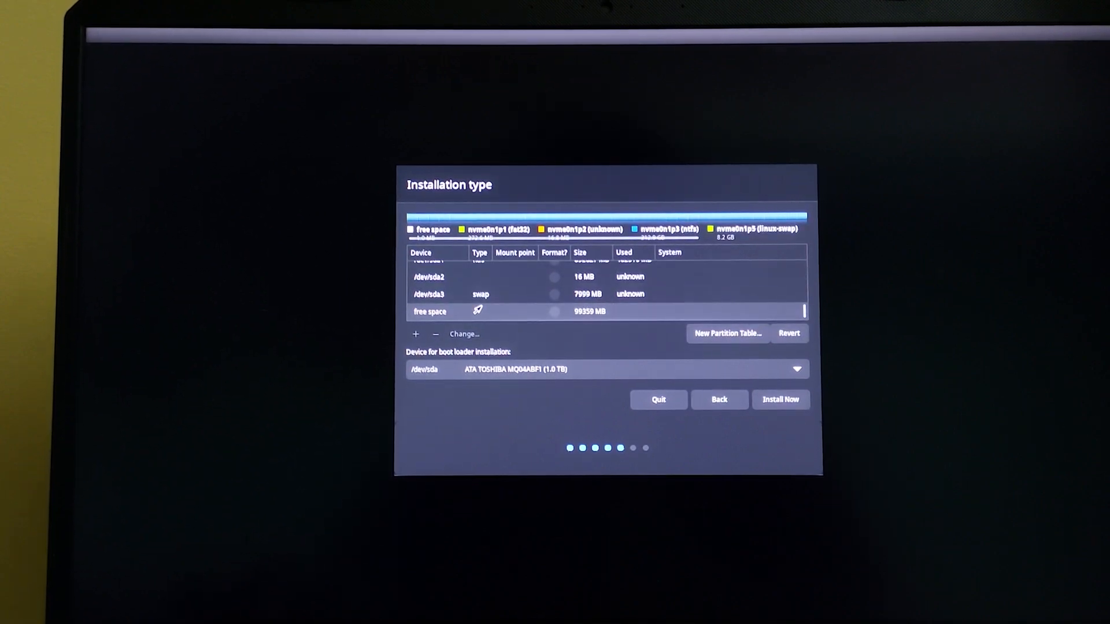
- Create a 9000 MB primary ext4 partition in the remaining free space
left_click(416, 333)
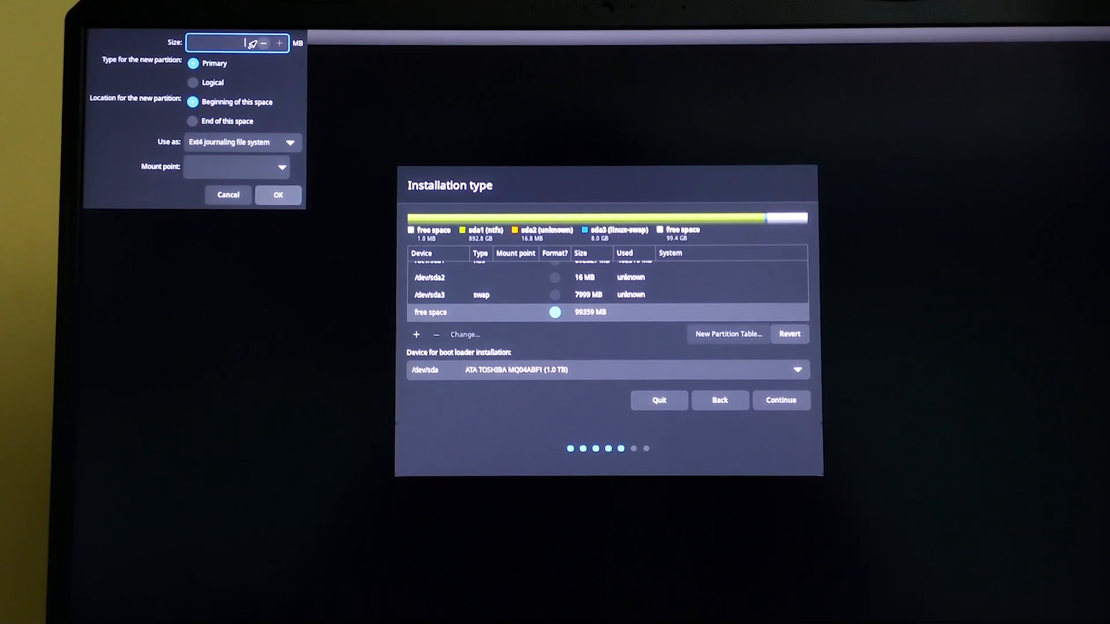
type("9000")
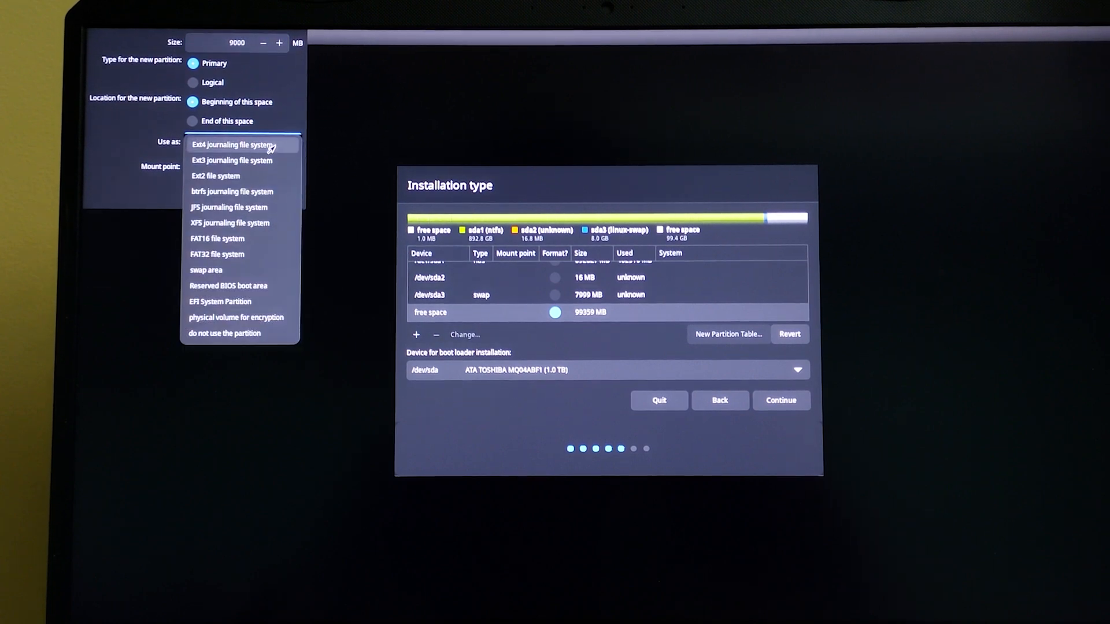
left_click(240, 144)
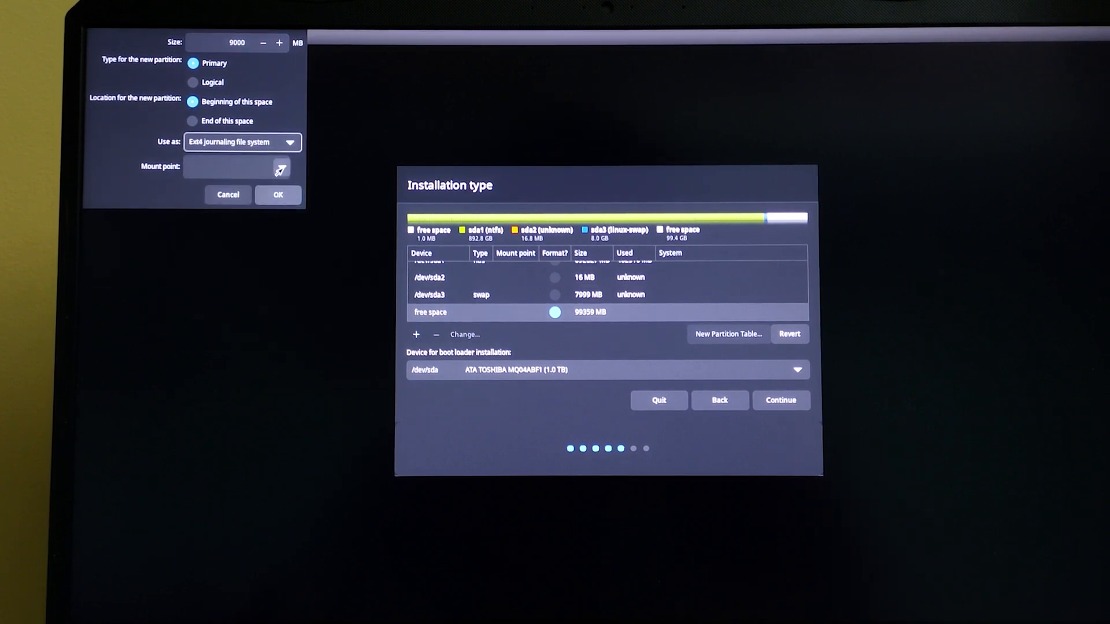
left_click(280, 167)
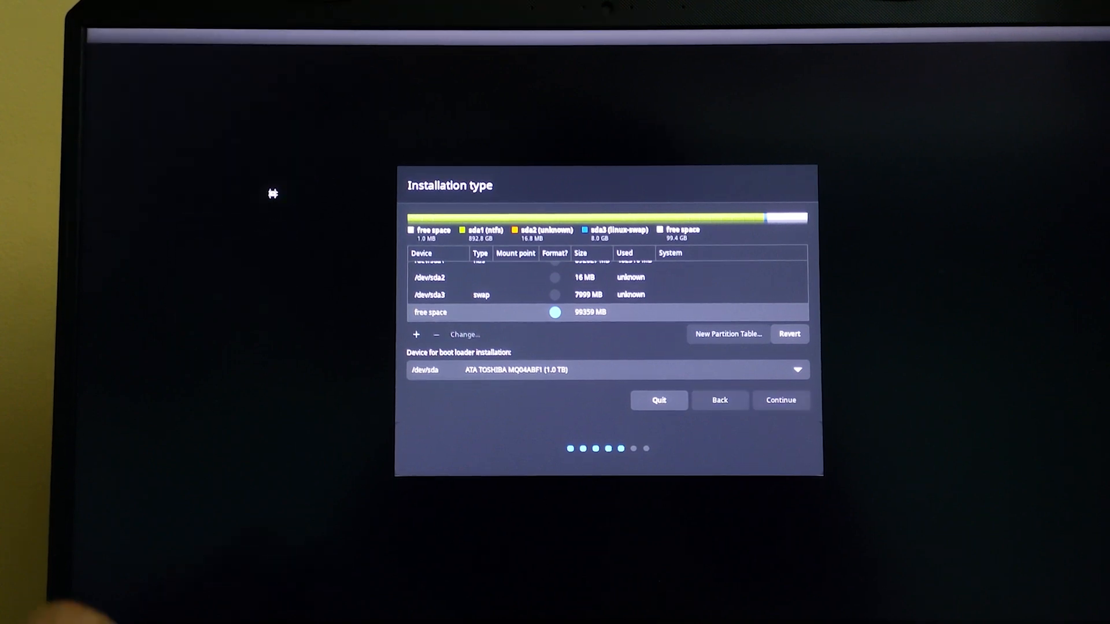
- Create an ext4 partition of about 90358 MB from the free space, mounted at /
left_click(779, 400)
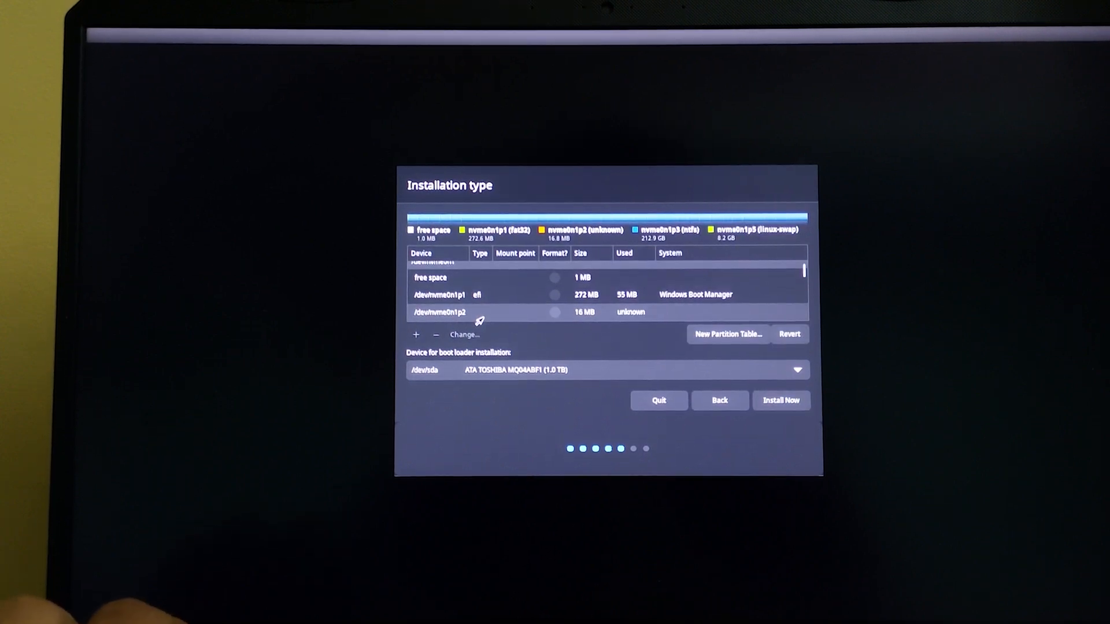
left_click(416, 334)
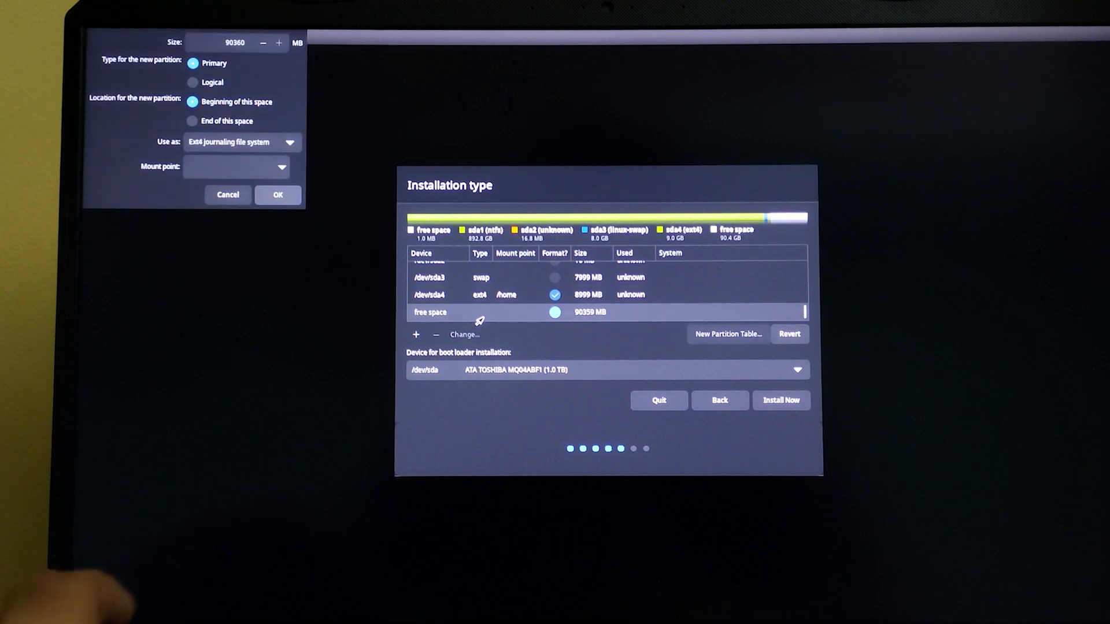
left_click(282, 167)
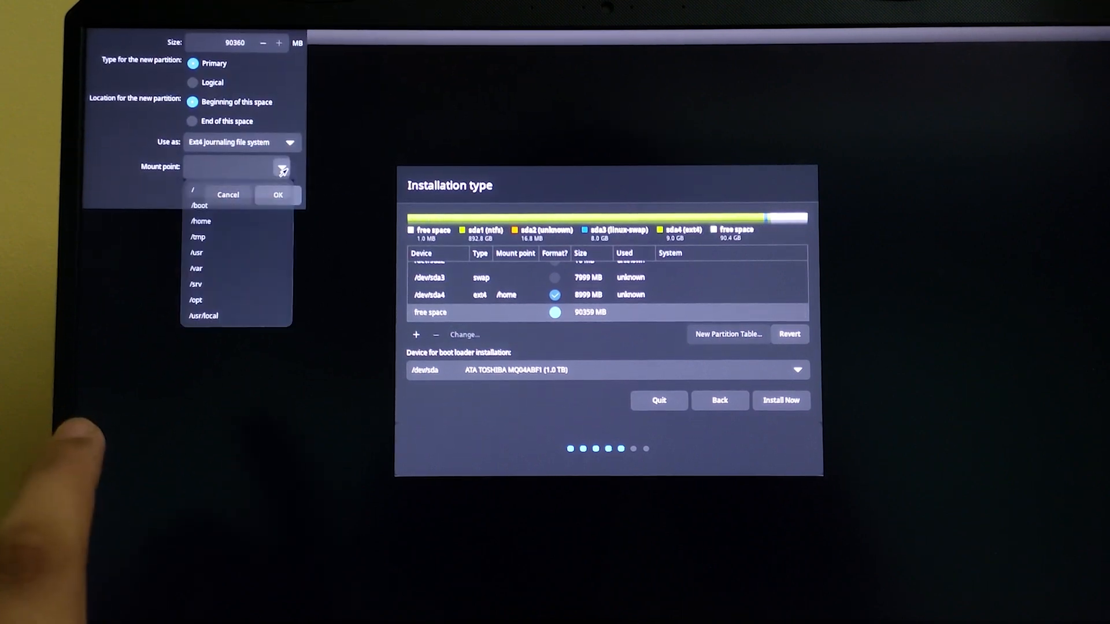
left_click(192, 190)
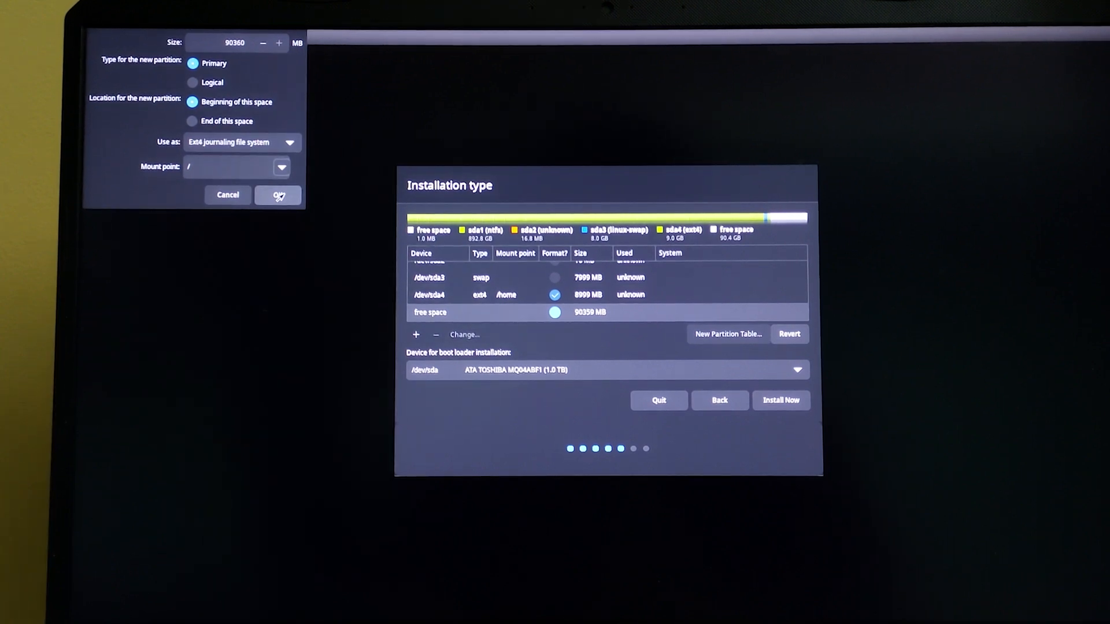
left_click(278, 194)
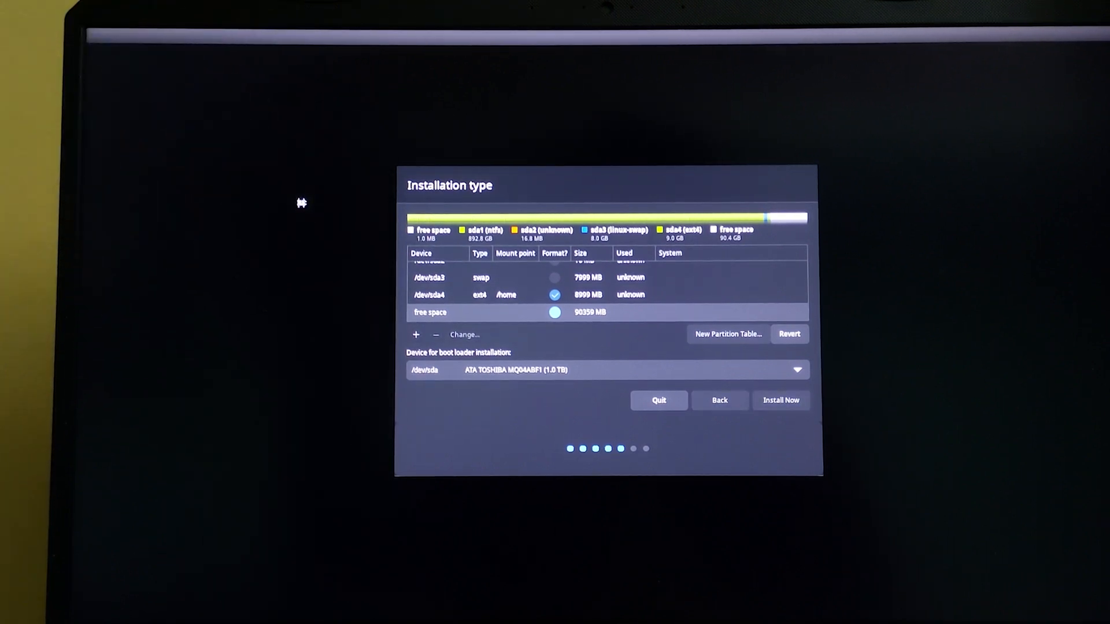
left_click(789, 333)
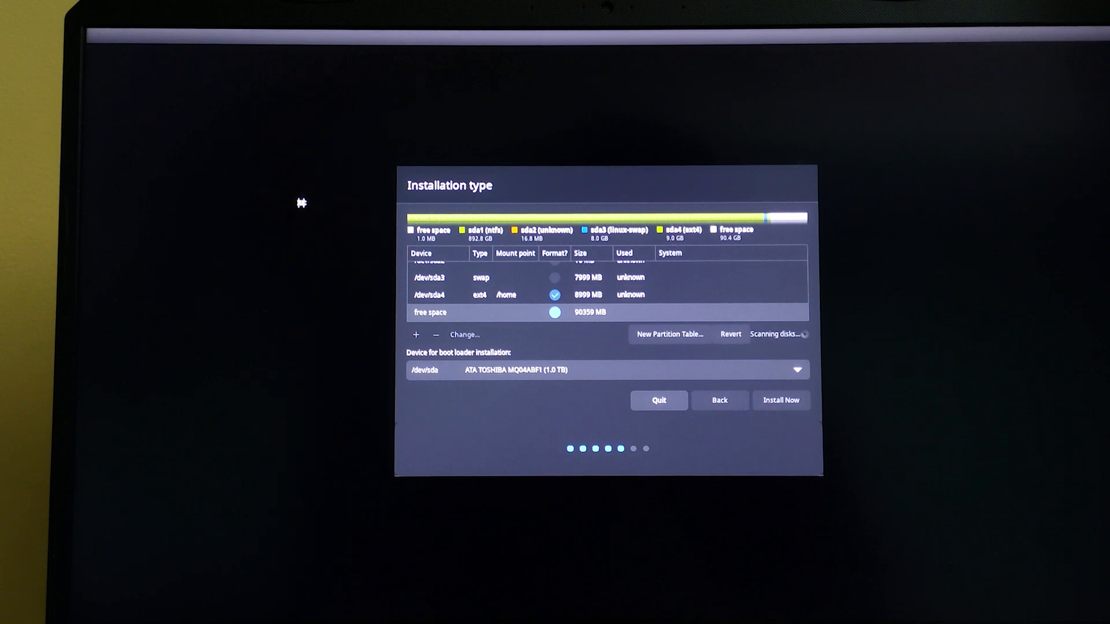
mouse_move(492, 265)
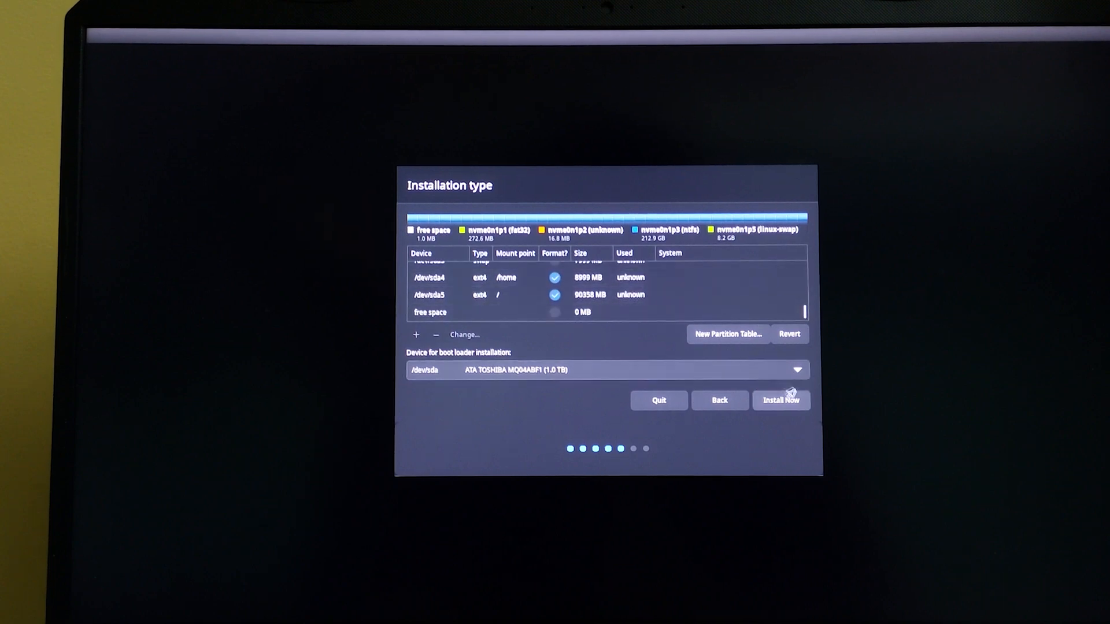
left_click(780, 400)
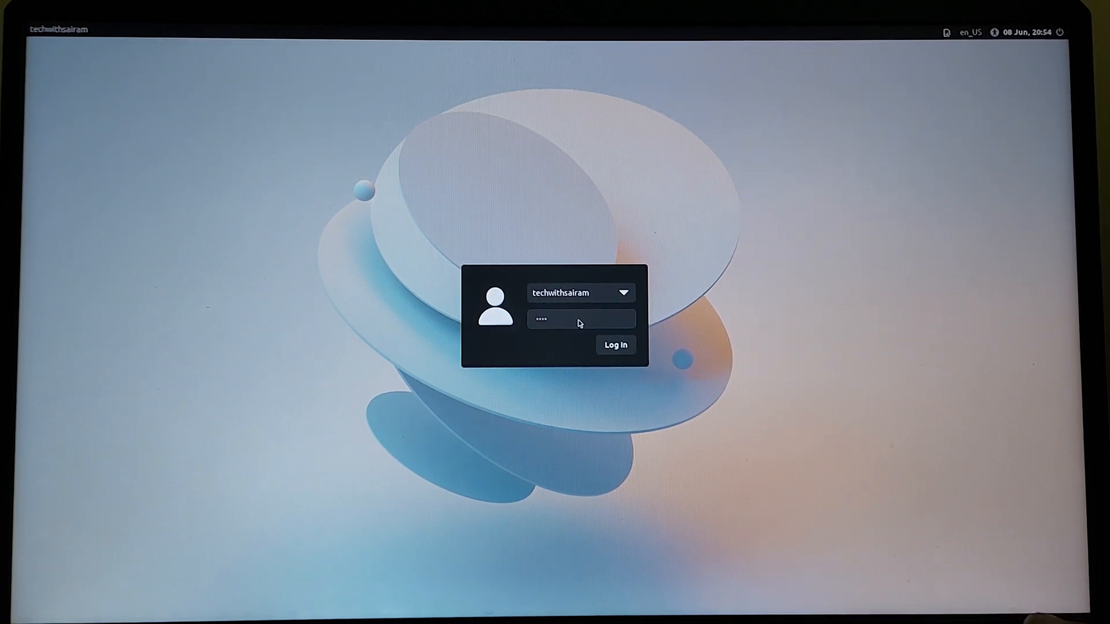
- Log in to the new CutefishOS account to bring up the desktop with its dock
left_click(614, 346)
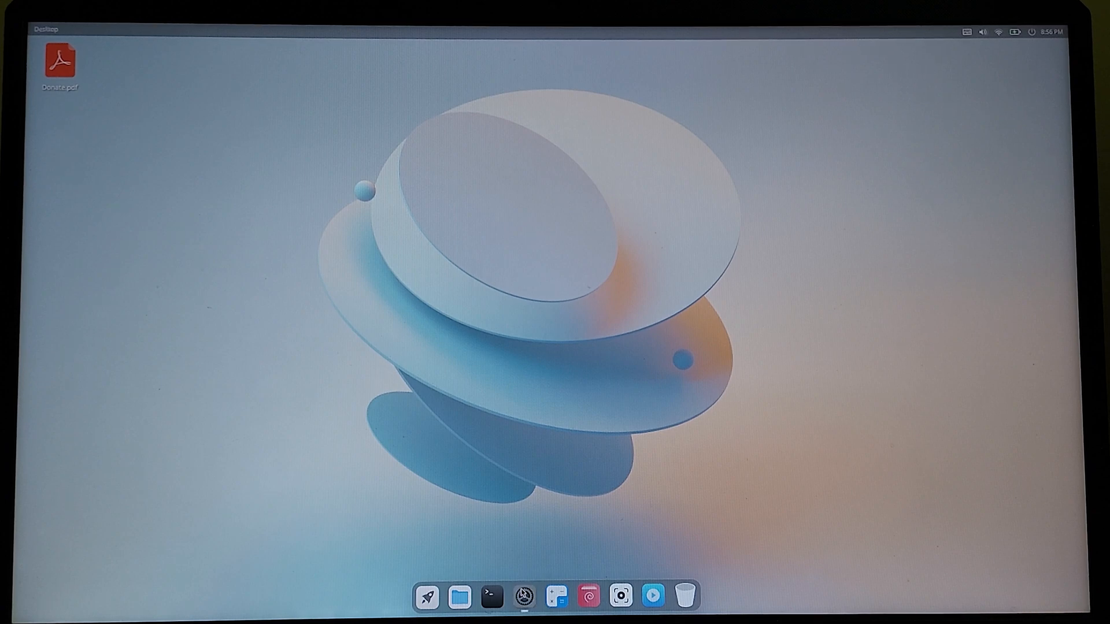
left_click(522, 596)
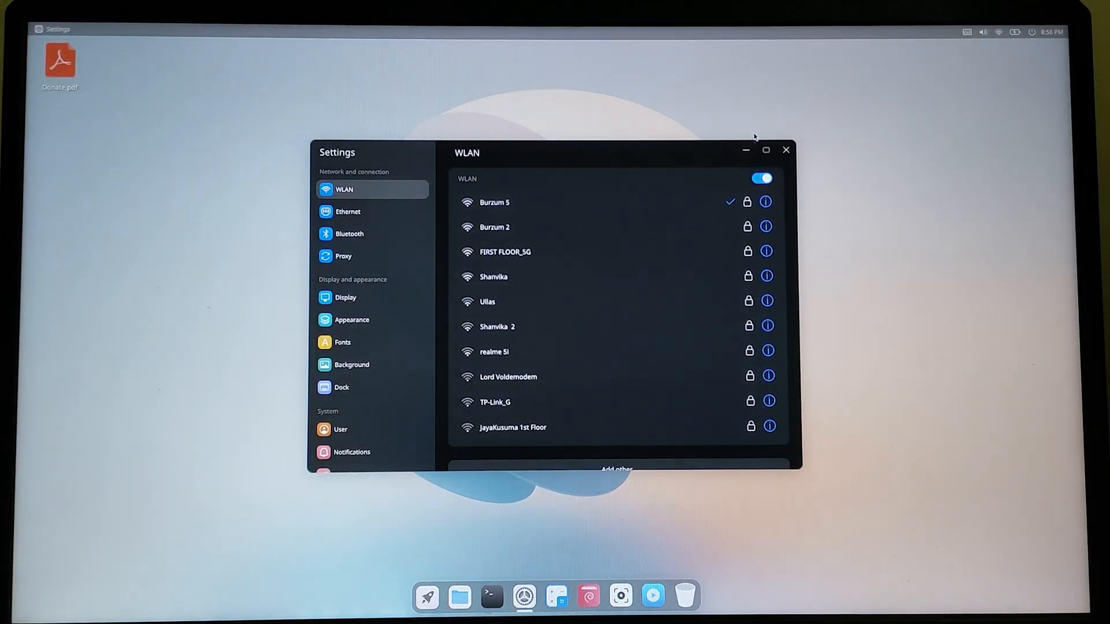
left_click(785, 150)
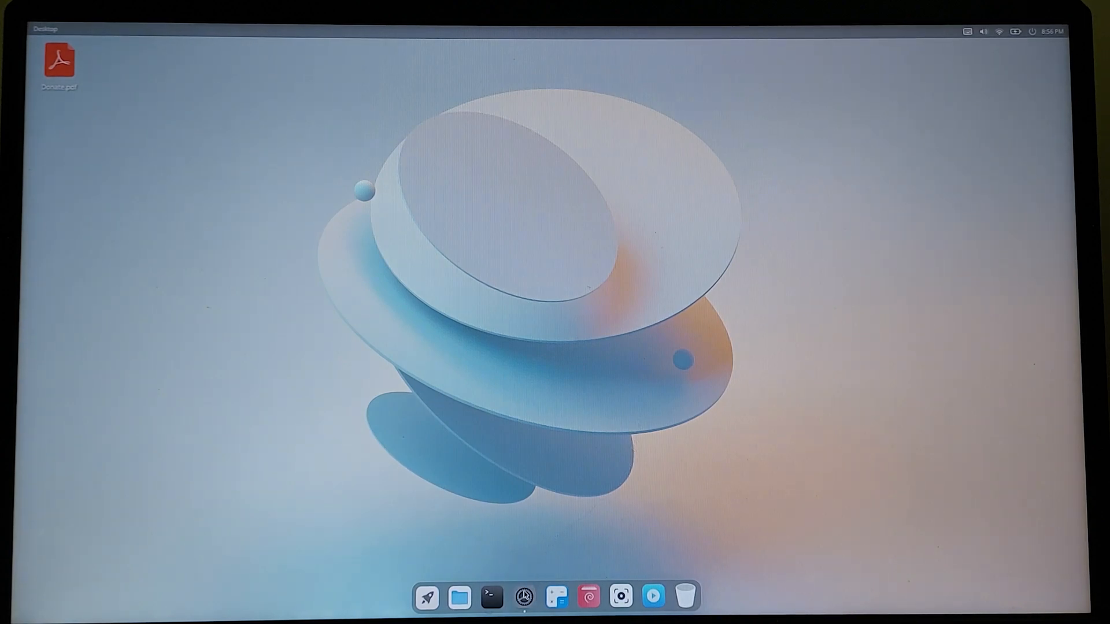
left_click(523, 596)
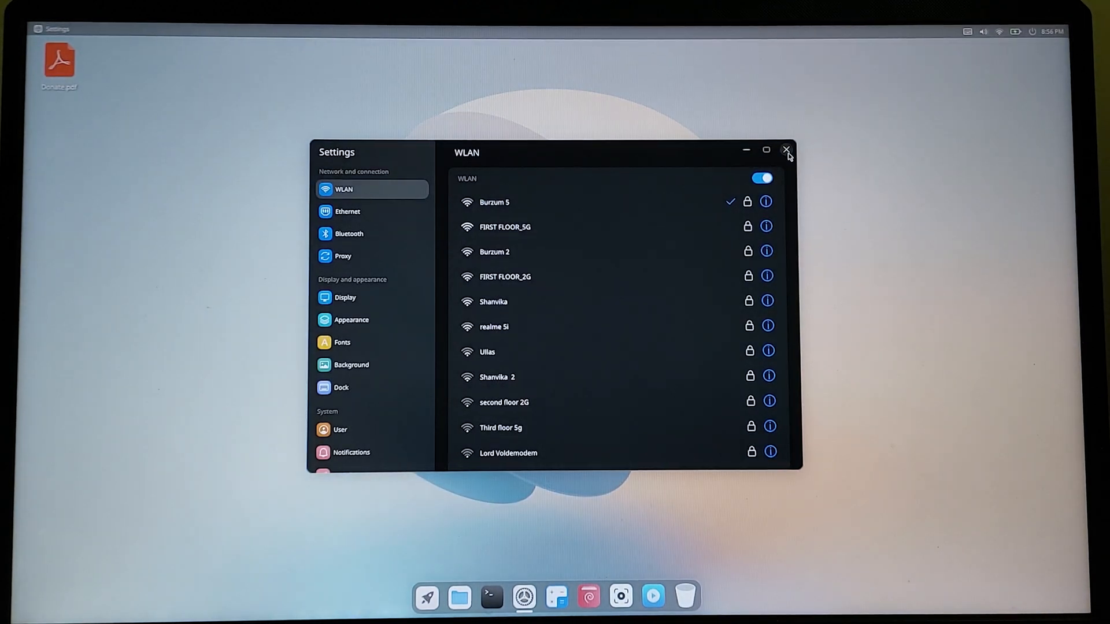
left_click(785, 149)
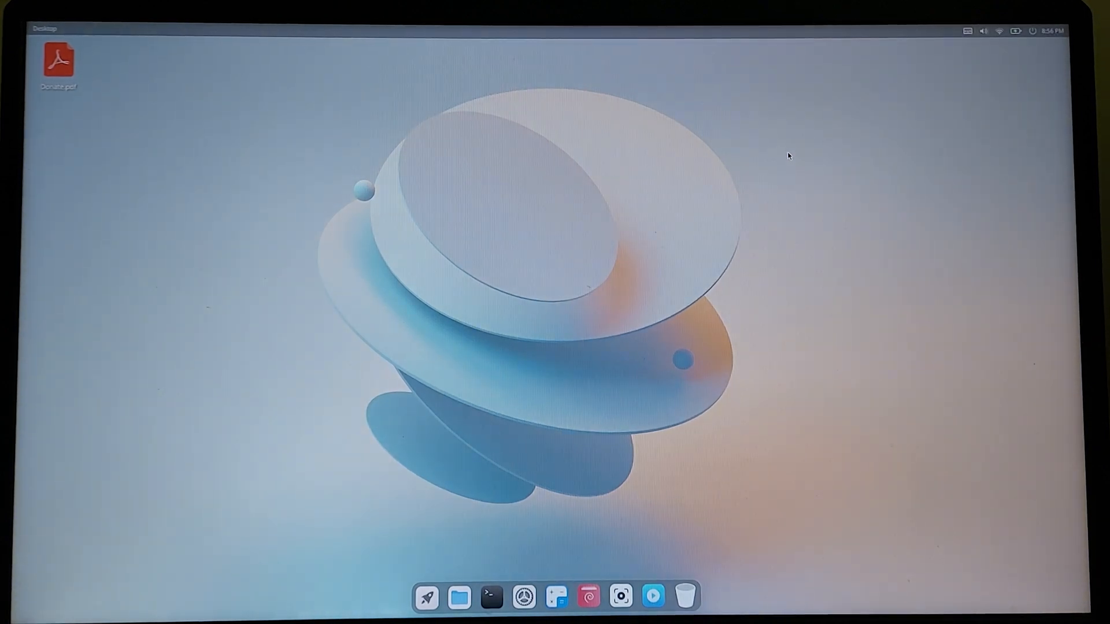
mouse_move(459, 598)
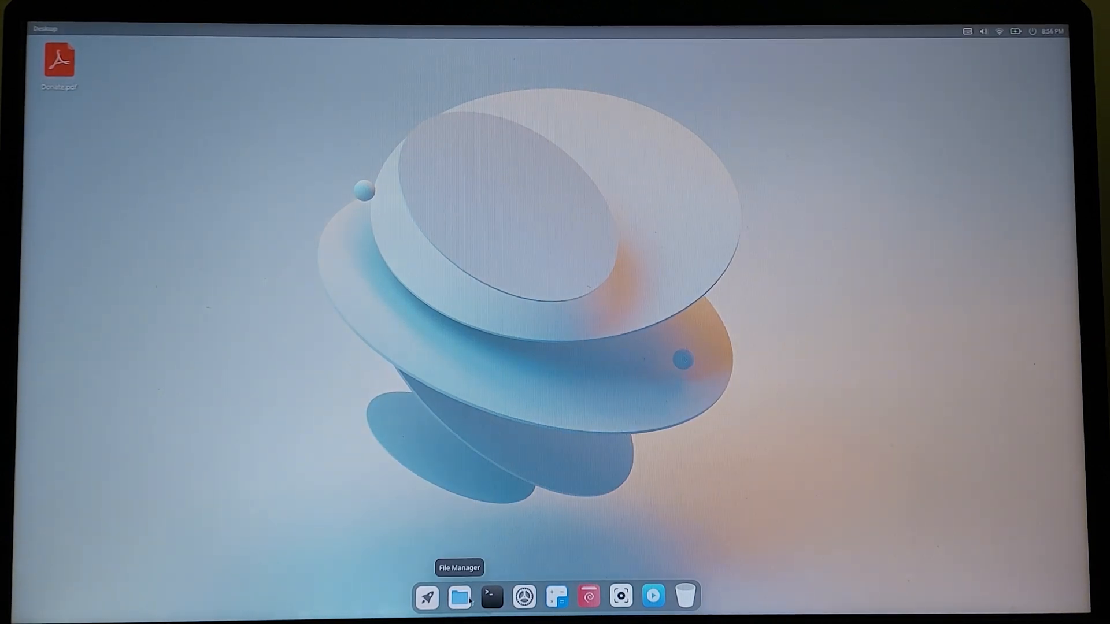
left_click(459, 597)
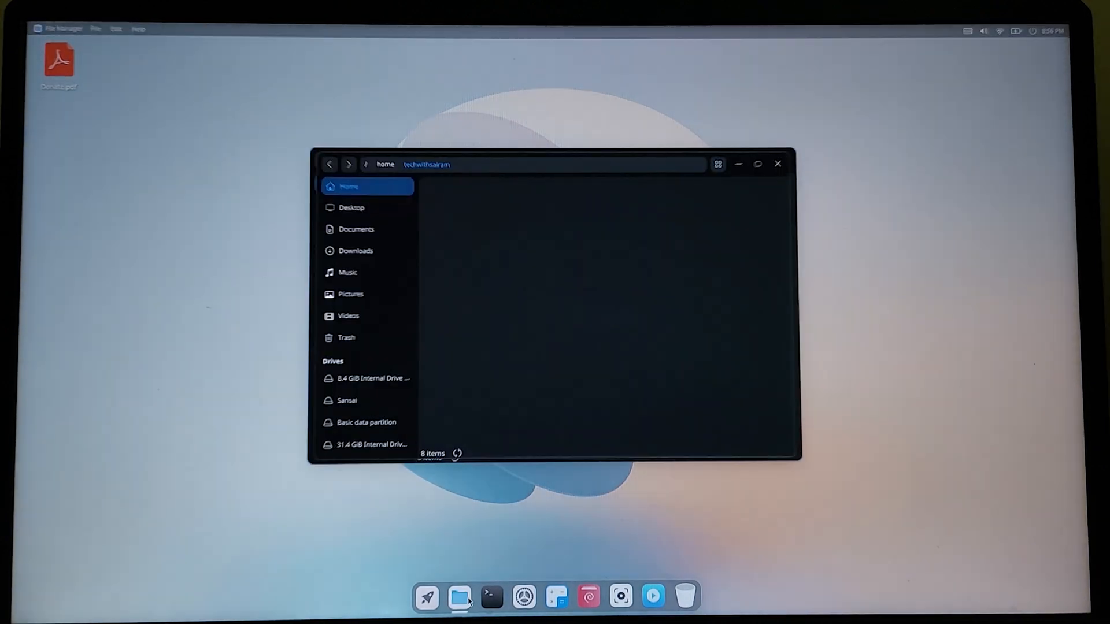
left_click(757, 165)
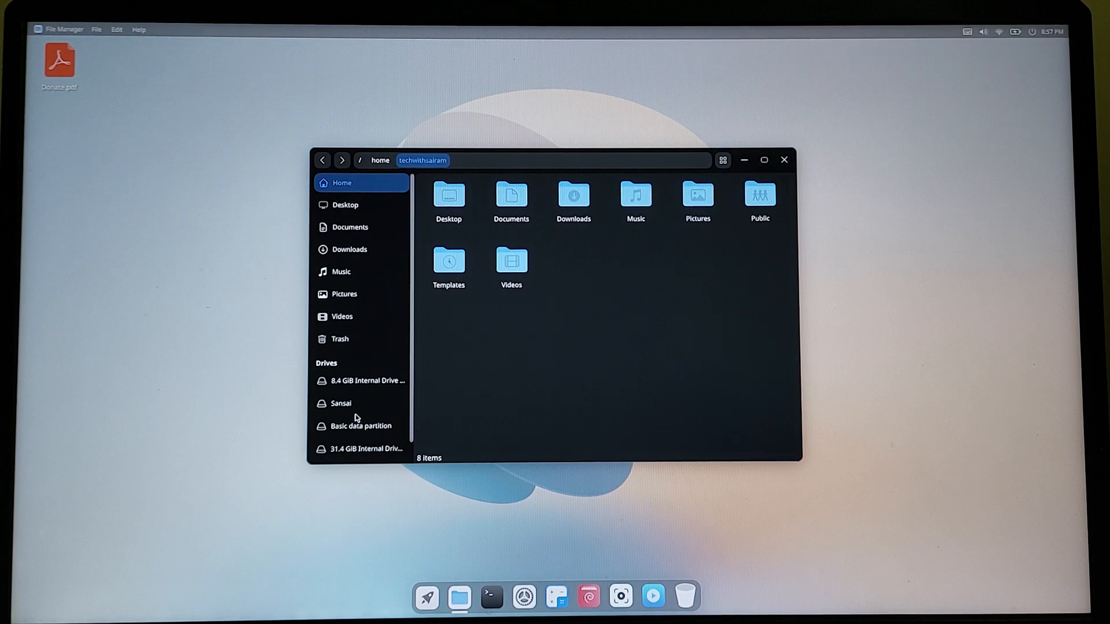
mouse_move(514, 344)
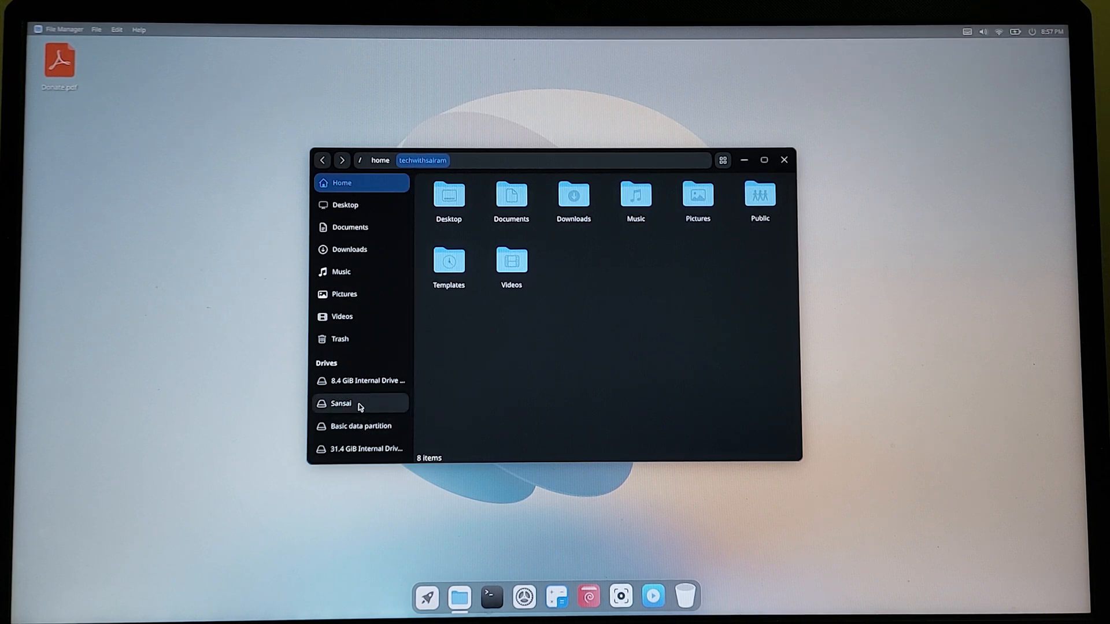
mouse_move(784, 160)
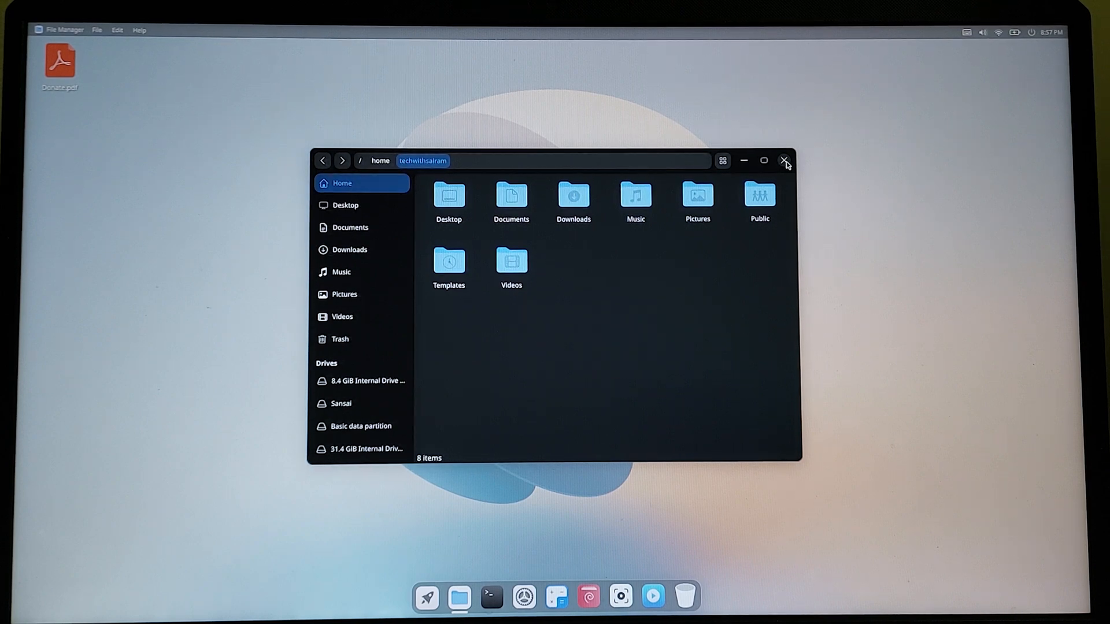
left_click(784, 161)
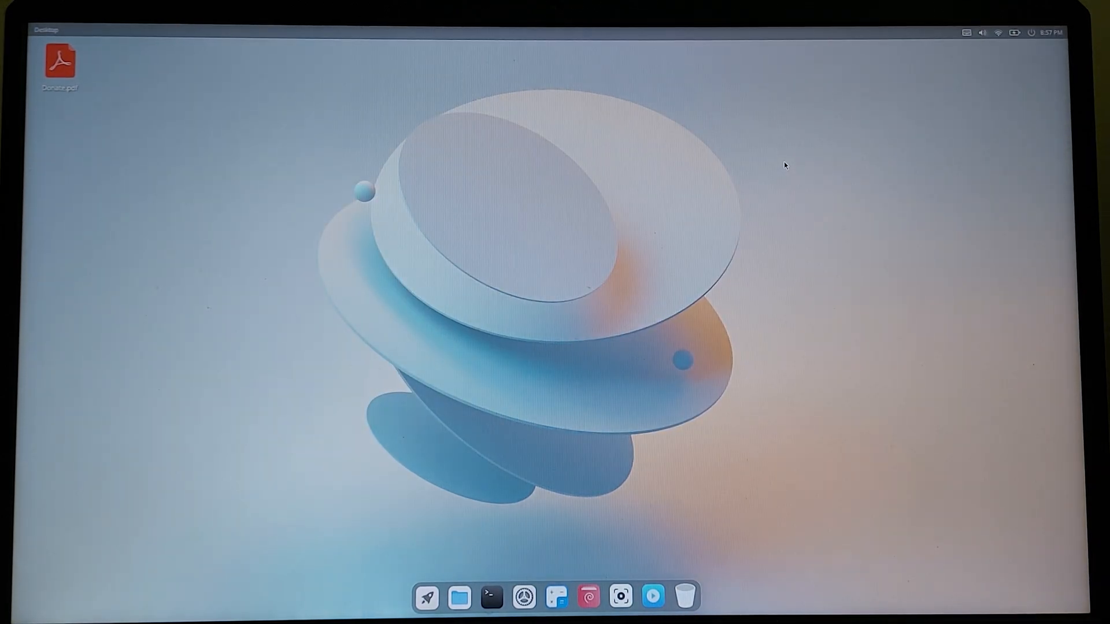